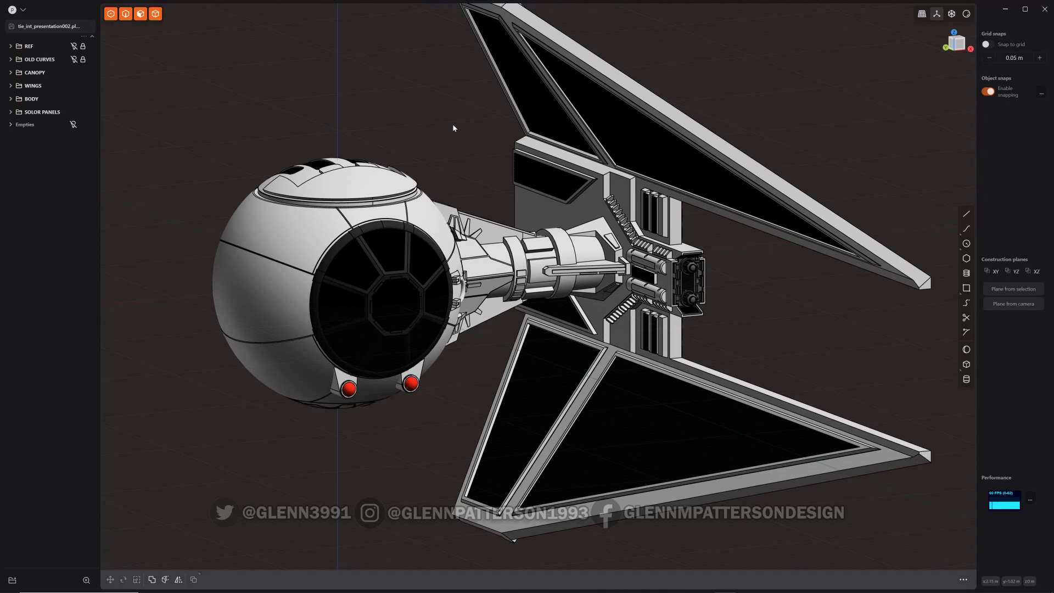
mouse_move(457, 122)
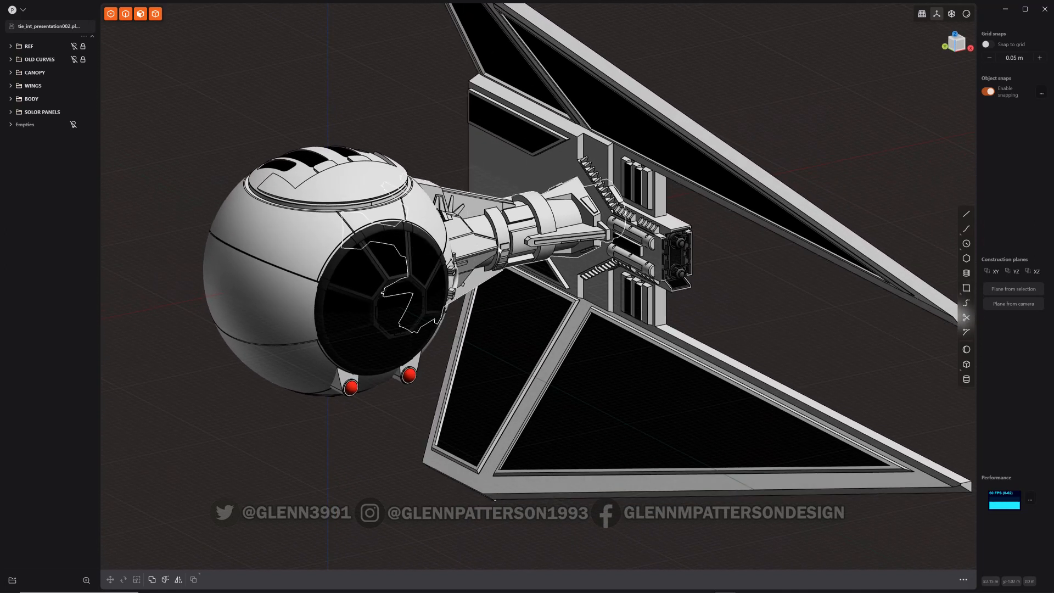
Show Plasticity's Server preferences with the bridge enabled on localhost port 8980
click(514, 202)
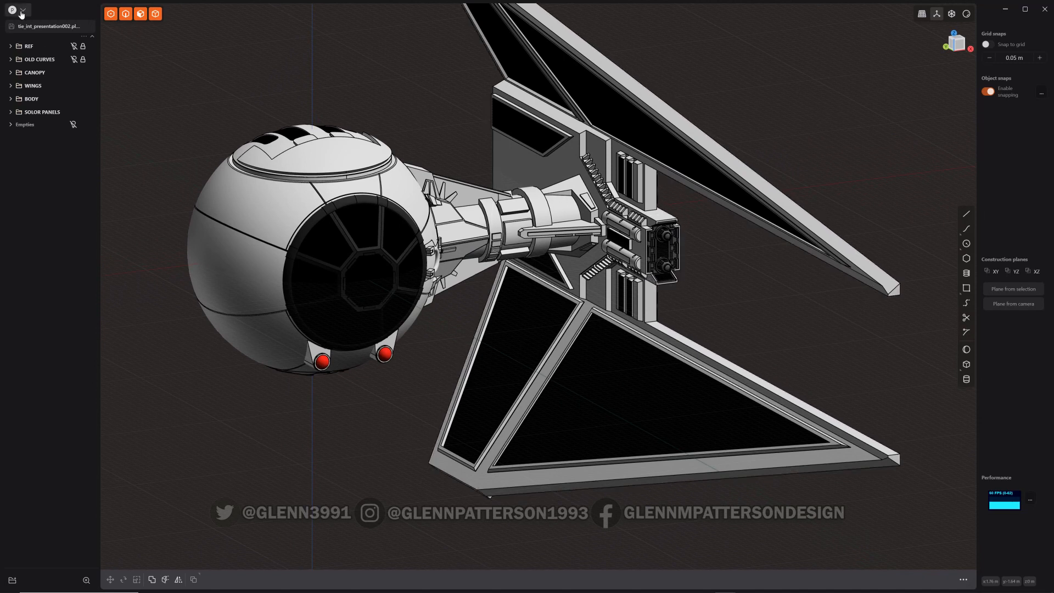
click(12, 10)
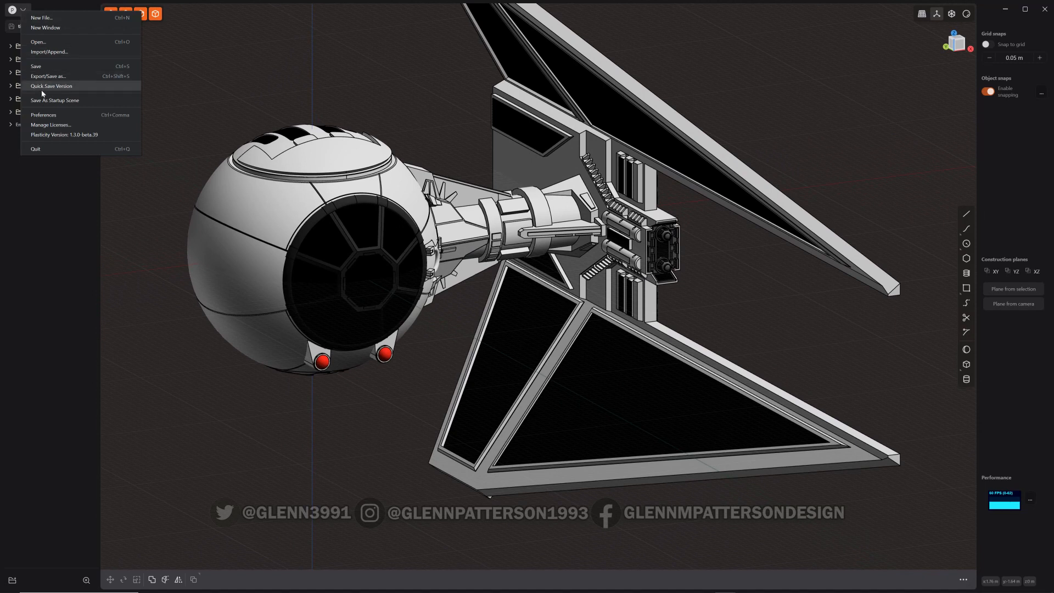
mouse_move(47, 119)
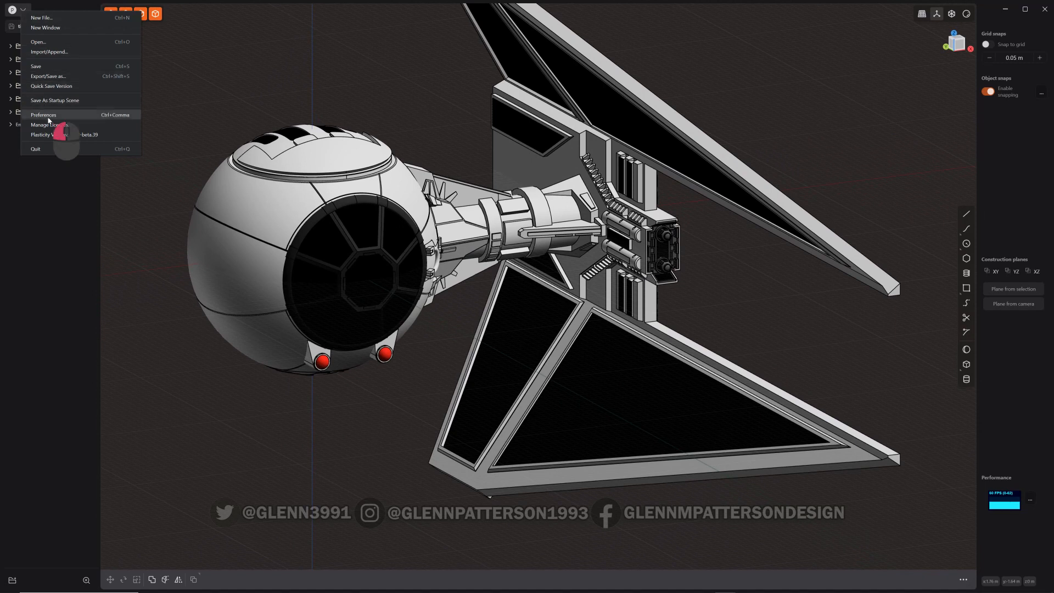
click(43, 114)
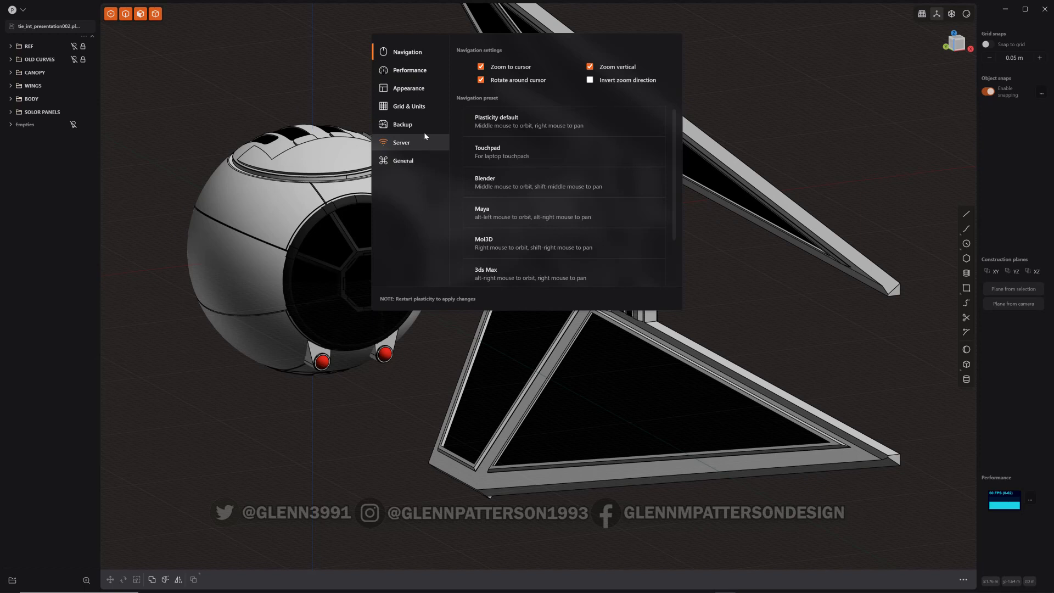
click(402, 141)
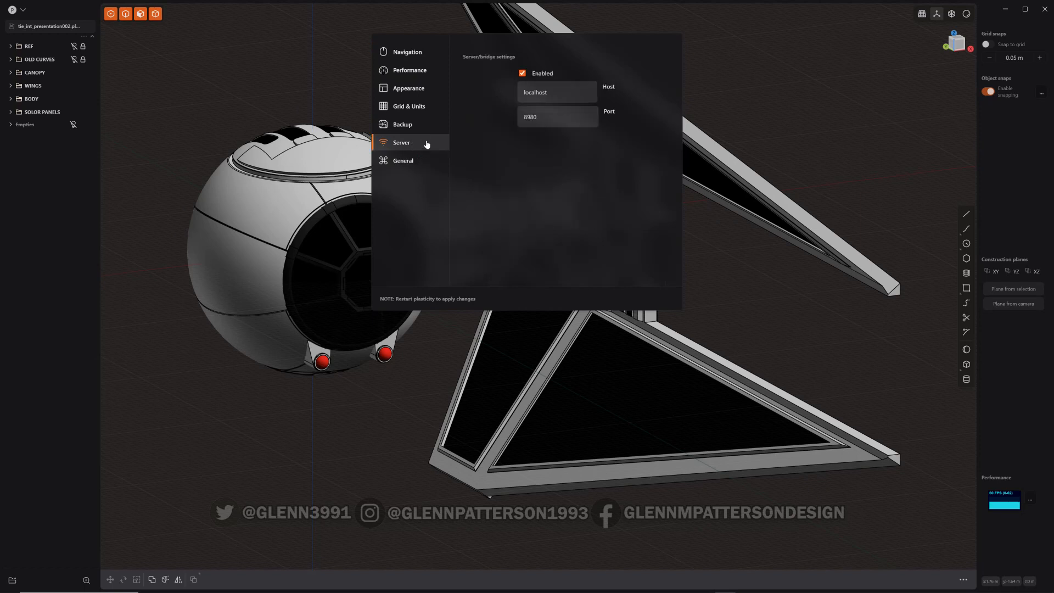
mouse_move(400, 162)
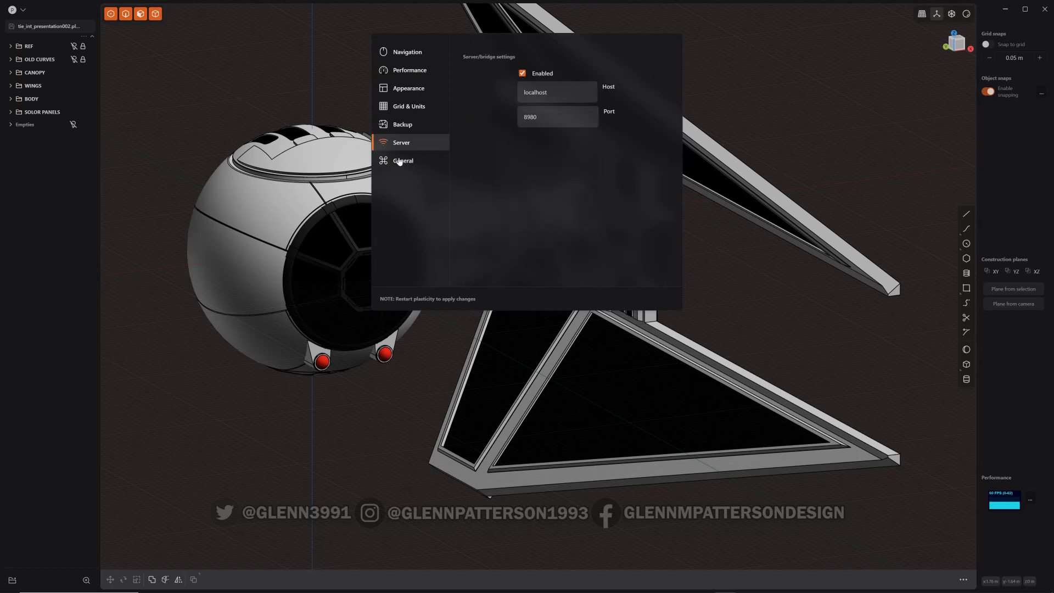
mouse_move(507, 88)
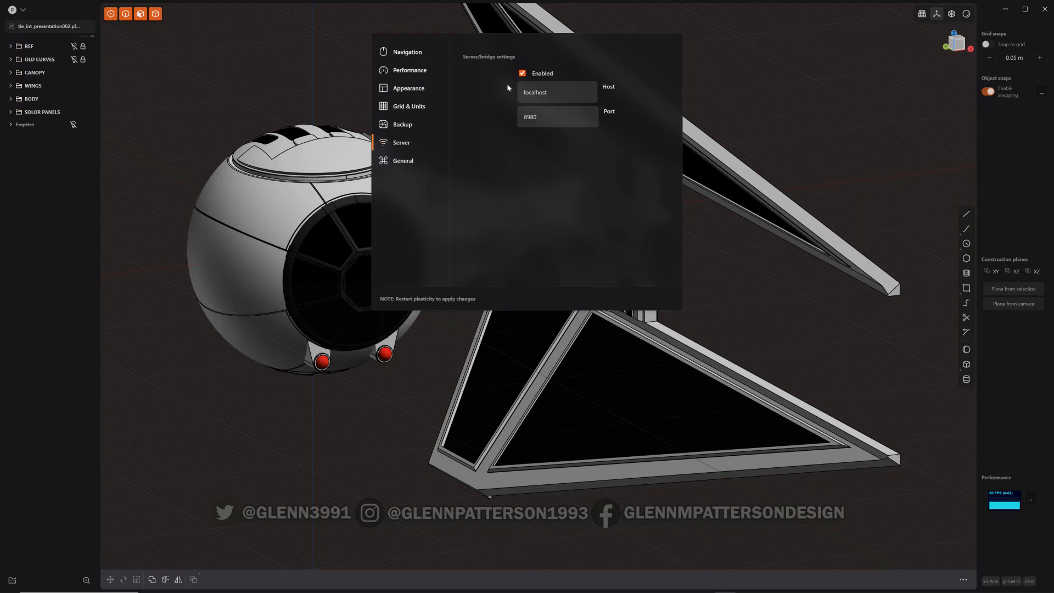
mouse_move(306, 46)
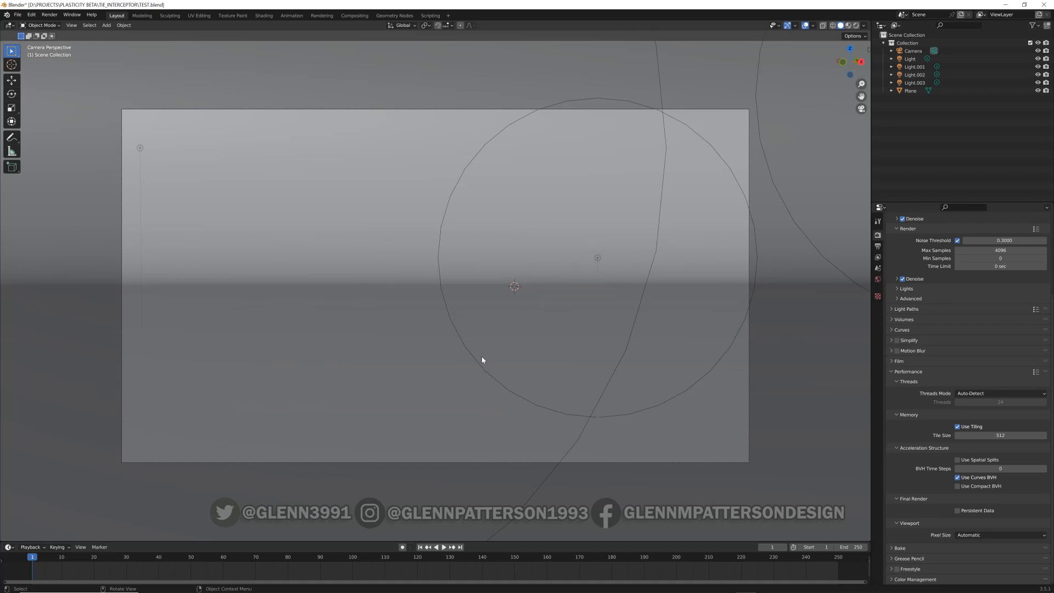
mouse_move(551, 241)
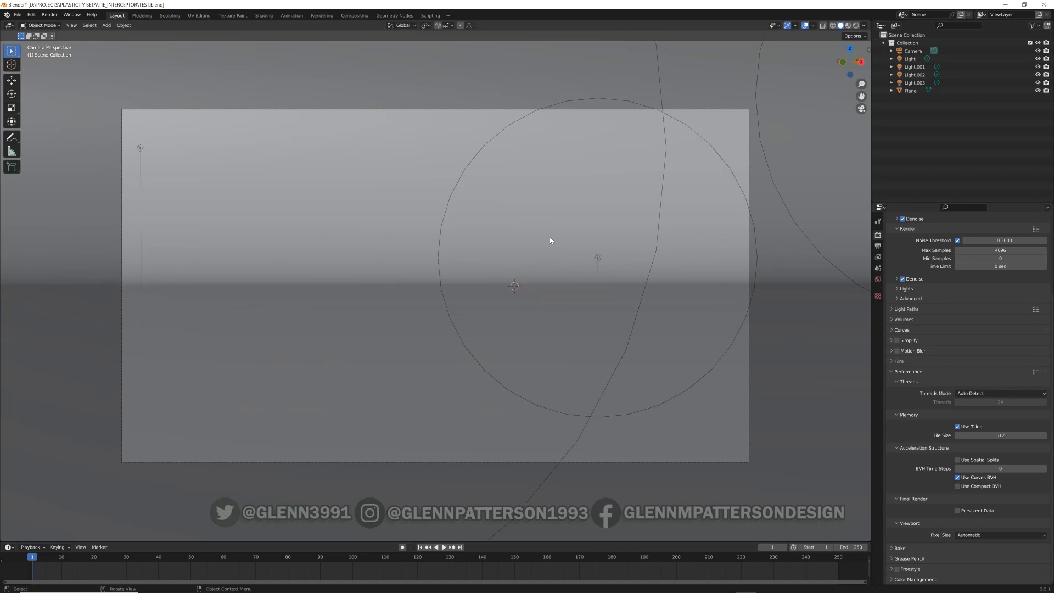
Filter Blender's Add-ons preferences by 'PLA' to show the enabled Object: Plasticity add-on
click(16, 14)
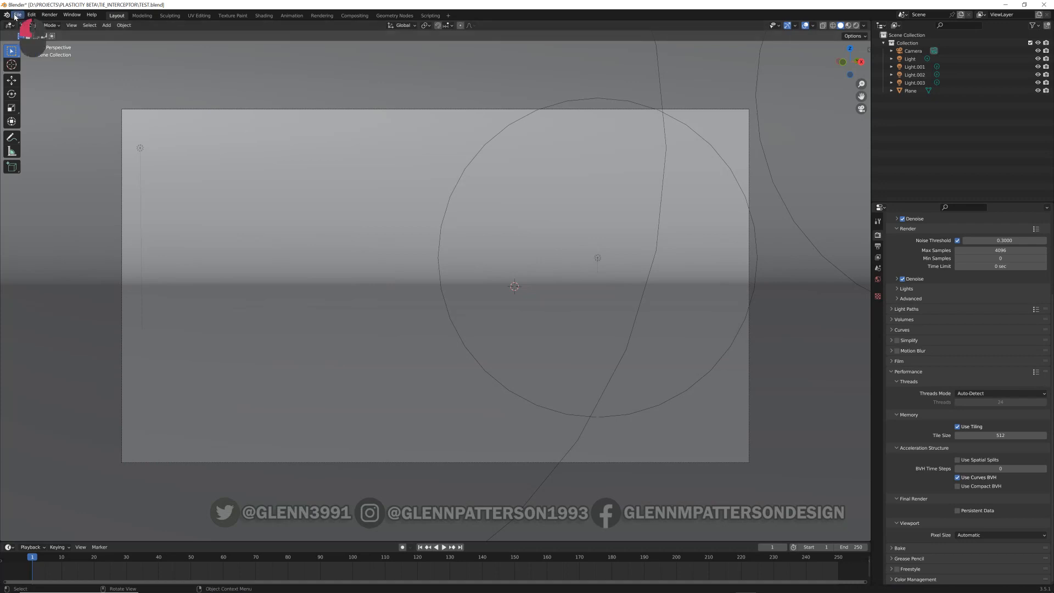
click(18, 15)
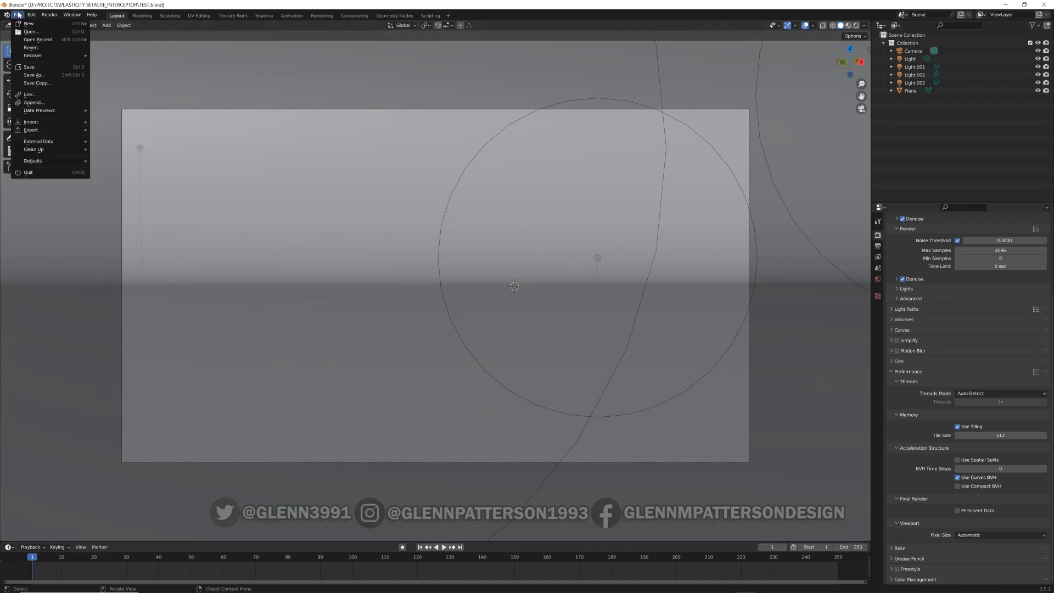
click(31, 14)
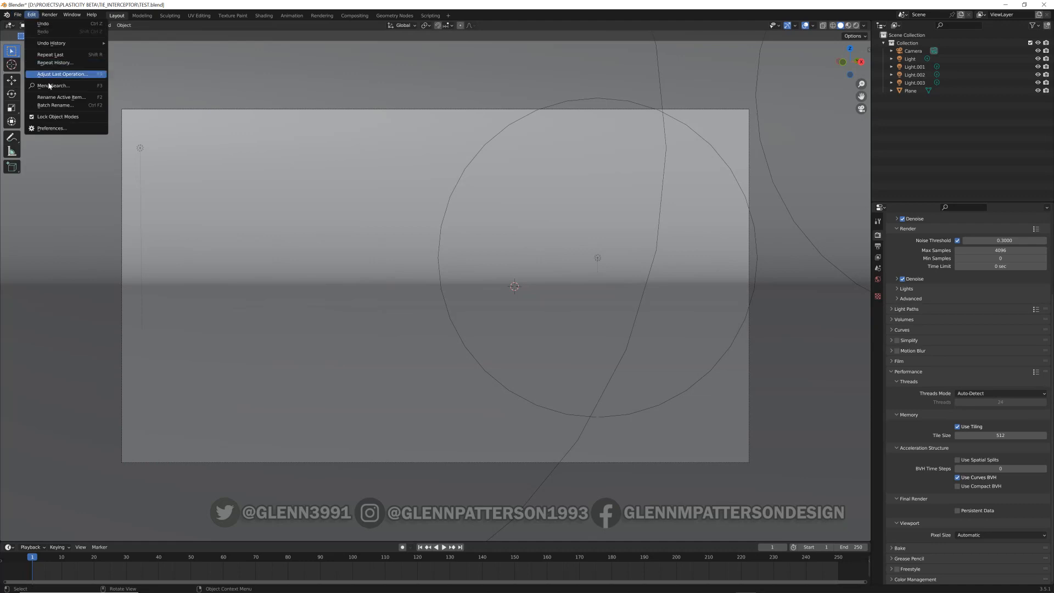
click(52, 129)
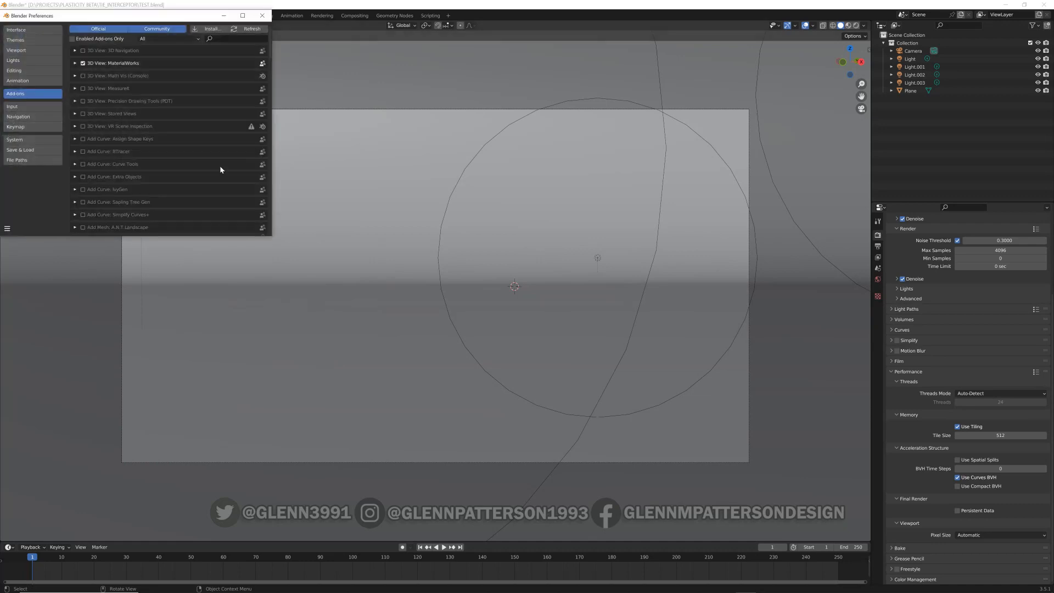
click(215, 39)
text(e)
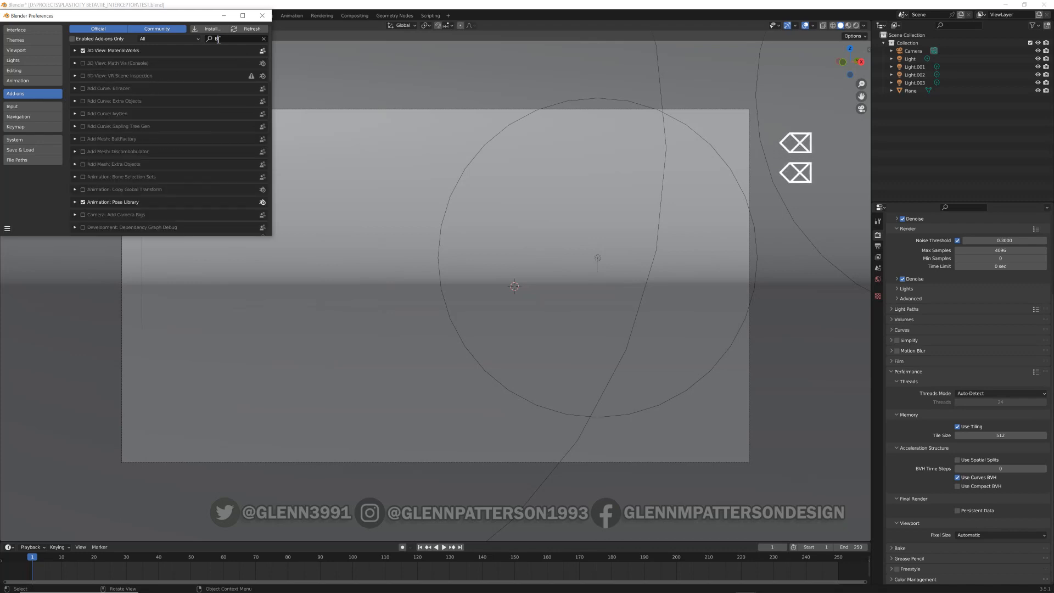
text(PLA)
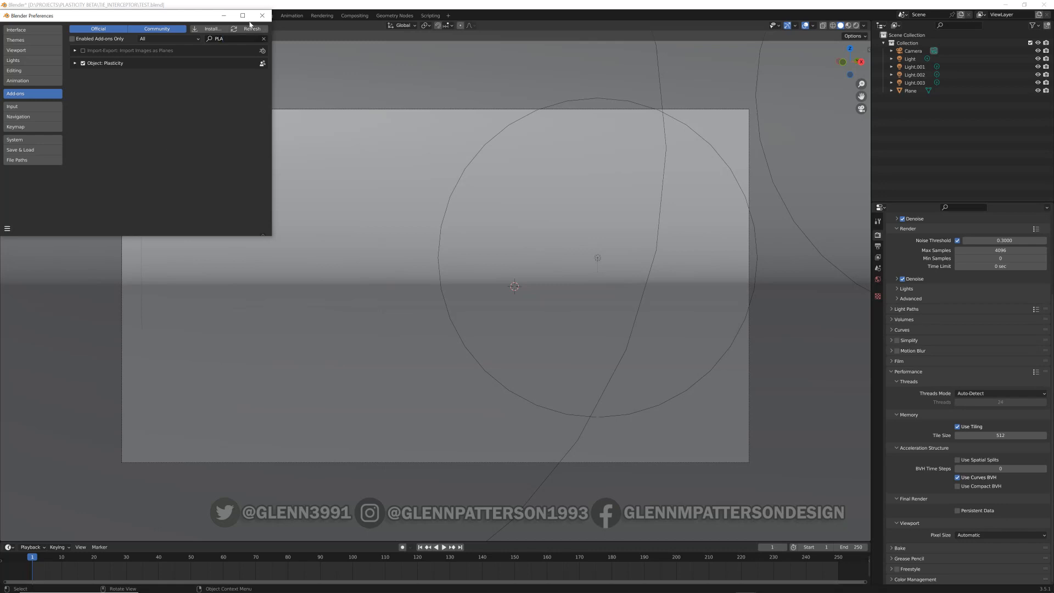
Connect the Plasticity sidebar to the localhost server on port 8980
click(262, 15)
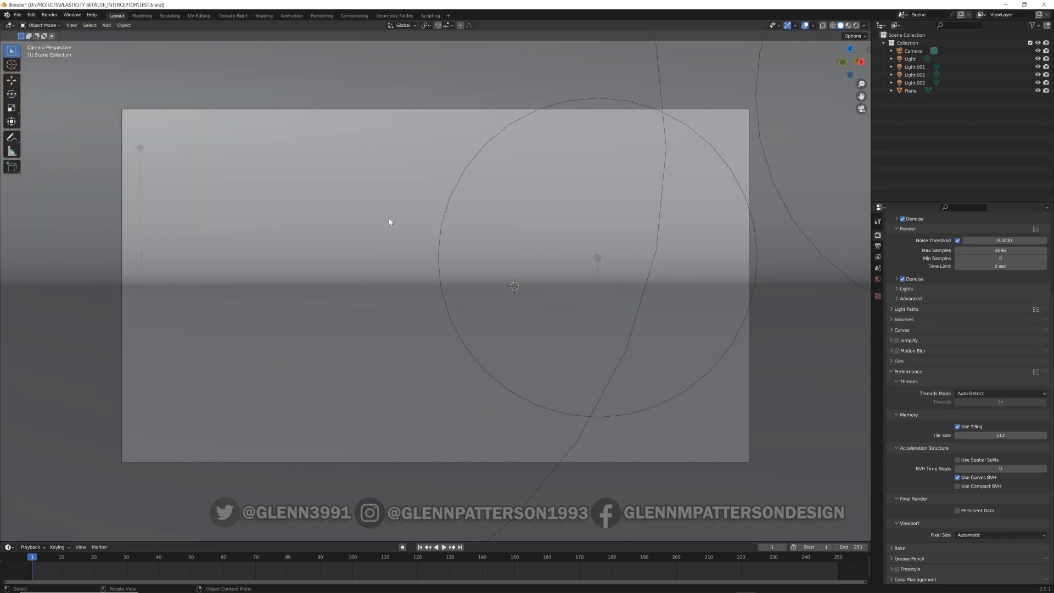
mouse_move(605, 233)
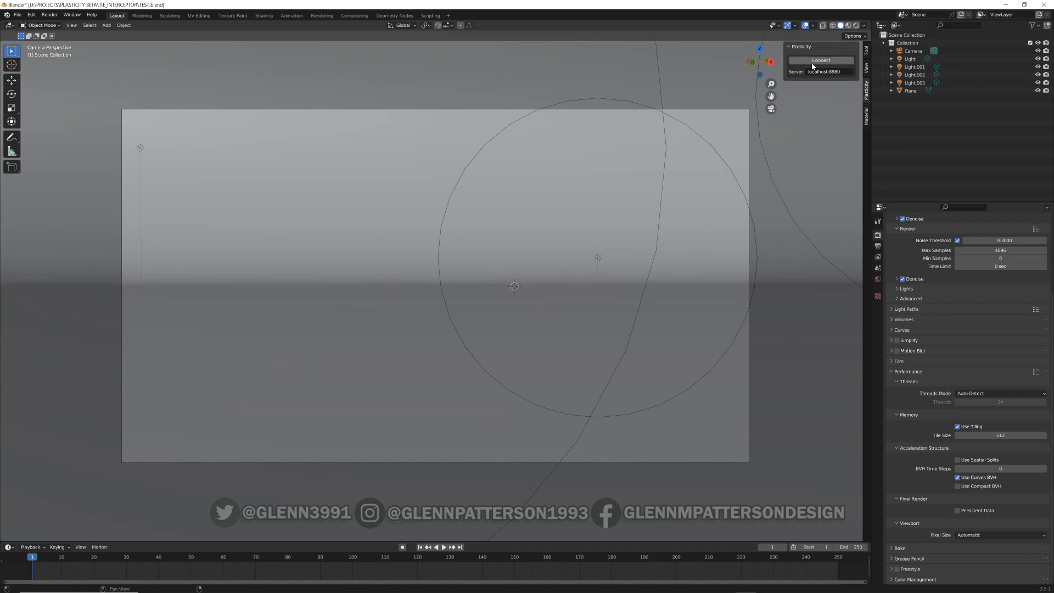
click(820, 59)
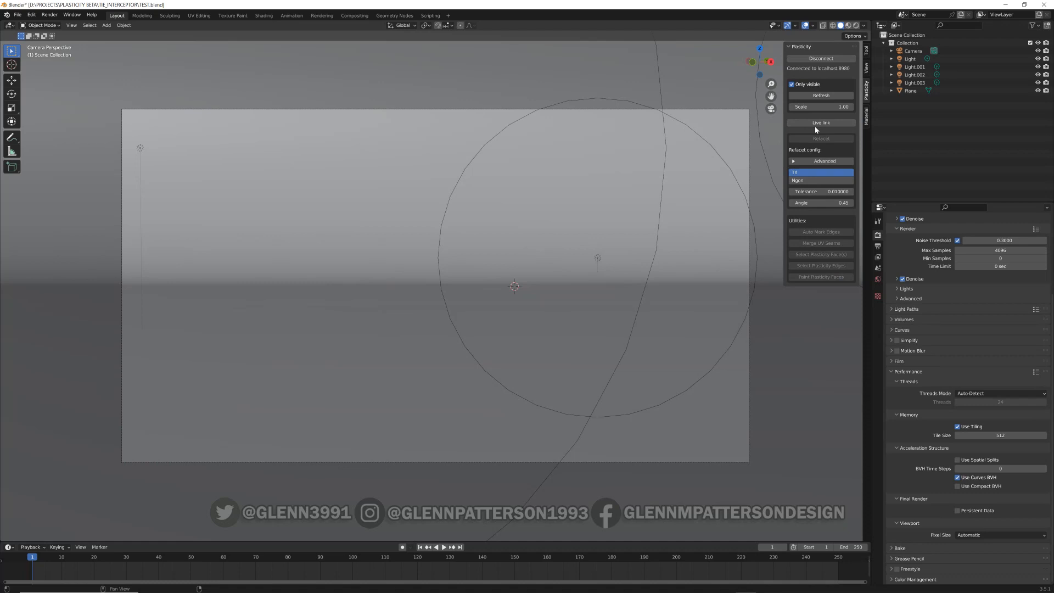
mouse_move(819, 116)
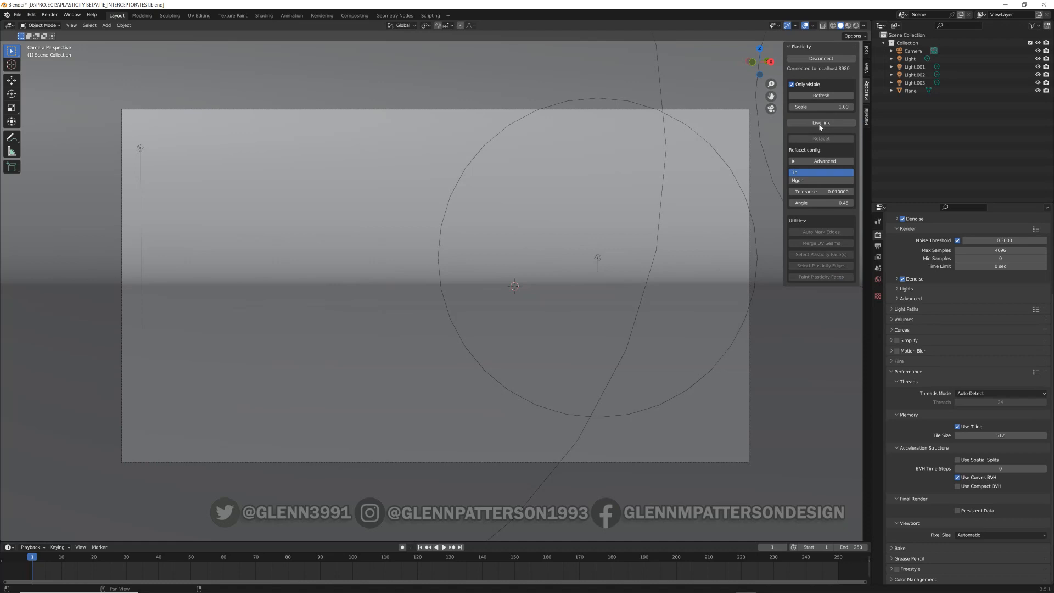
mouse_move(821, 97)
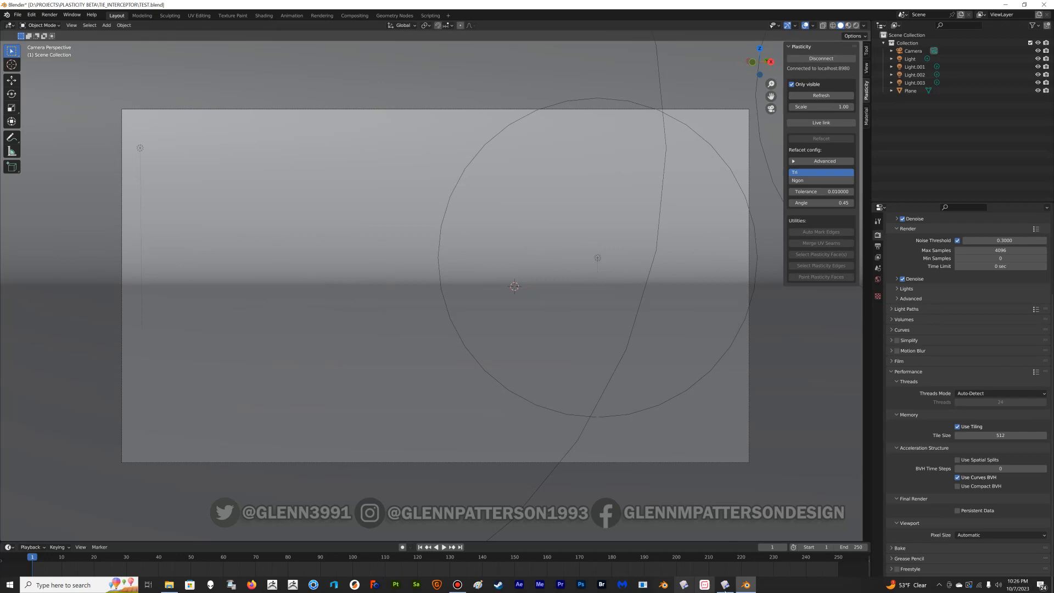
click(744, 584)
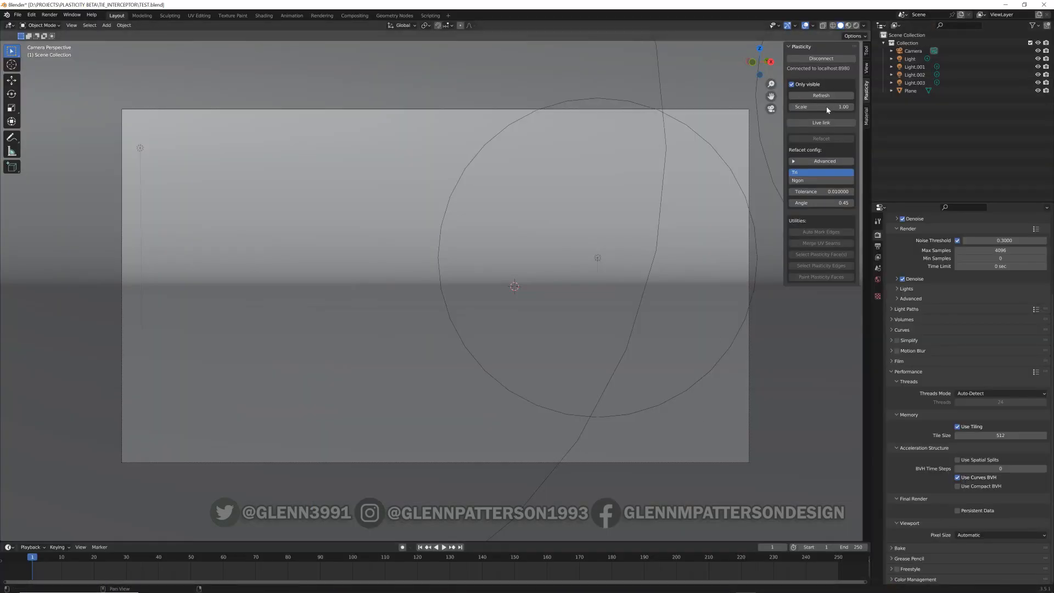
Refresh the Plasticity panel to import the TIE interceptor and frame it in view
click(821, 94)
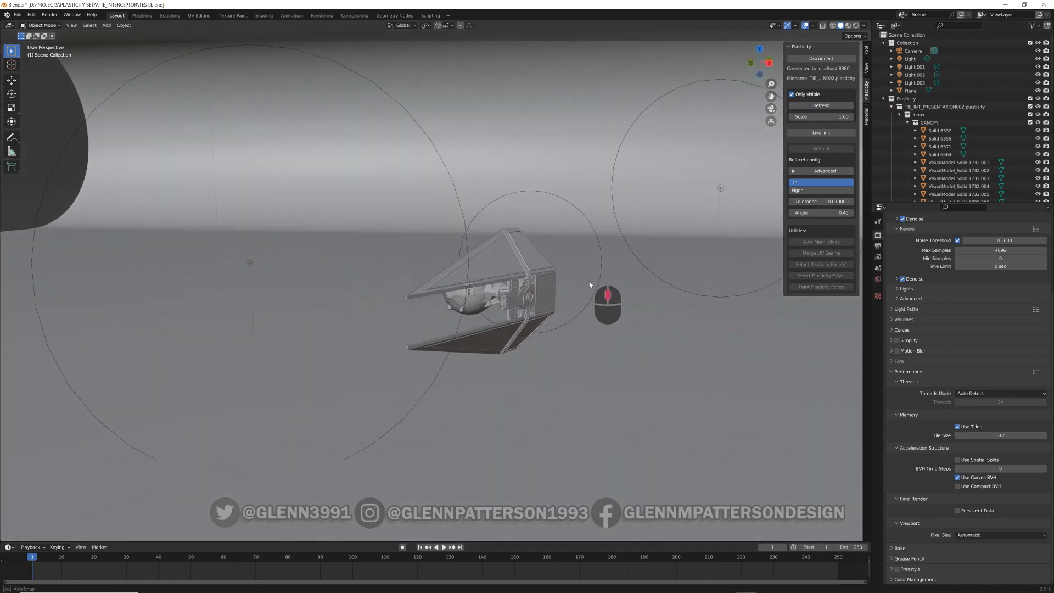
drag(590, 285, 627, 311)
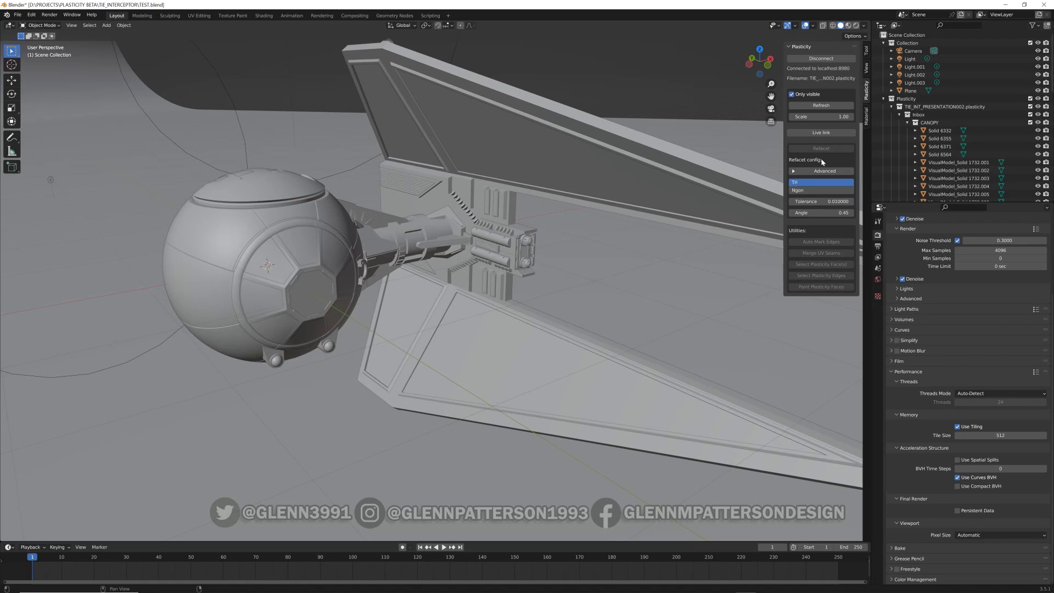
mouse_move(484, 338)
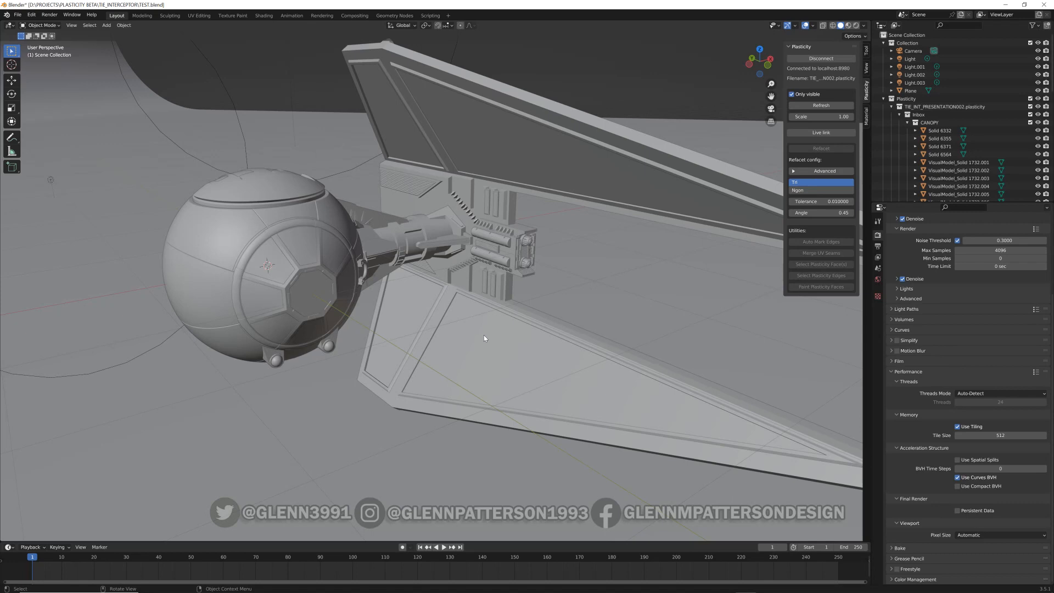
mouse_move(468, 257)
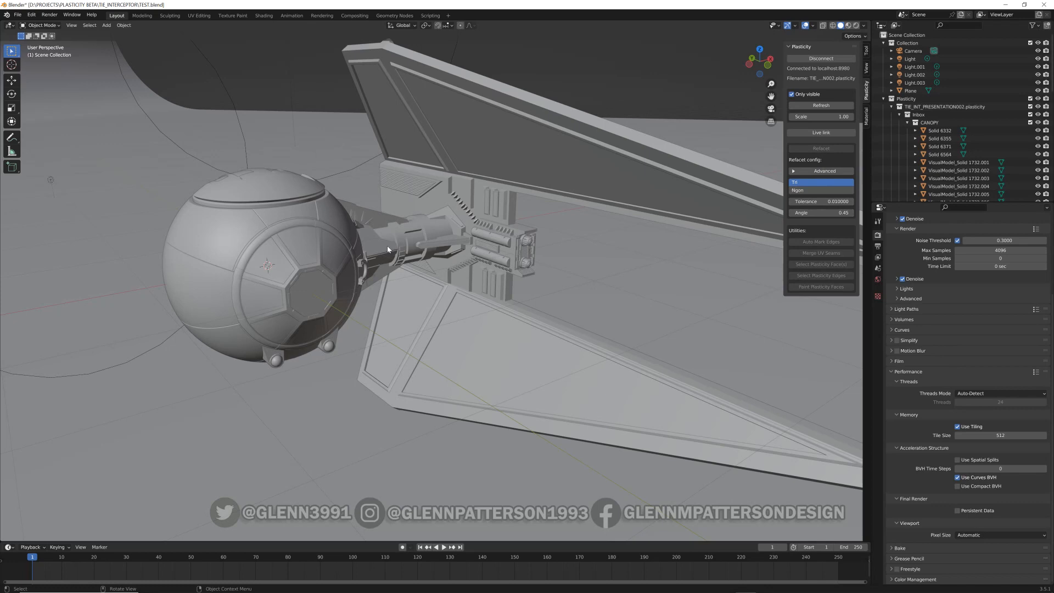
click(387, 249)
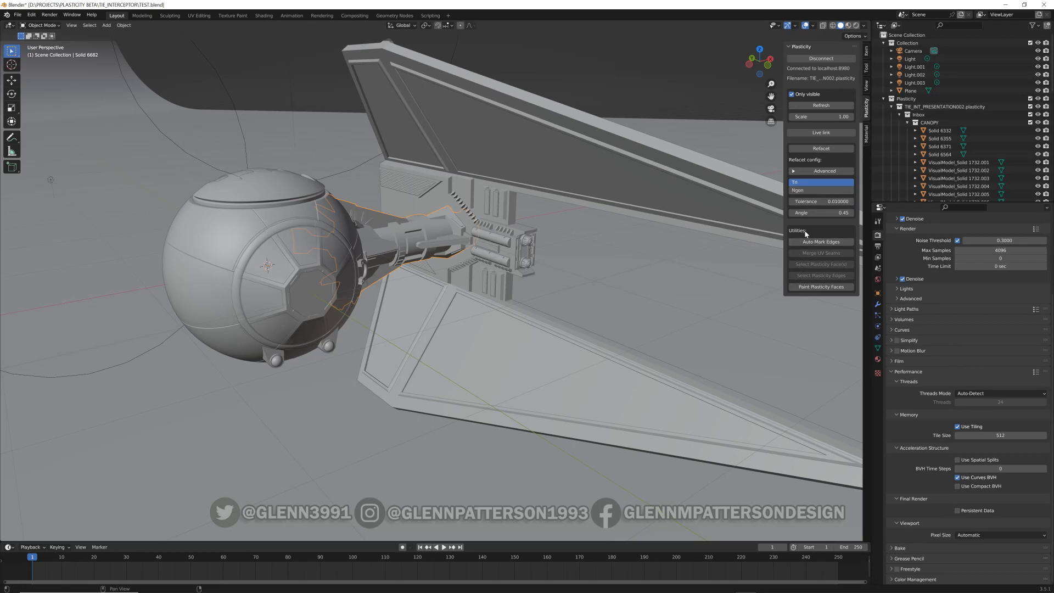
mouse_move(811, 258)
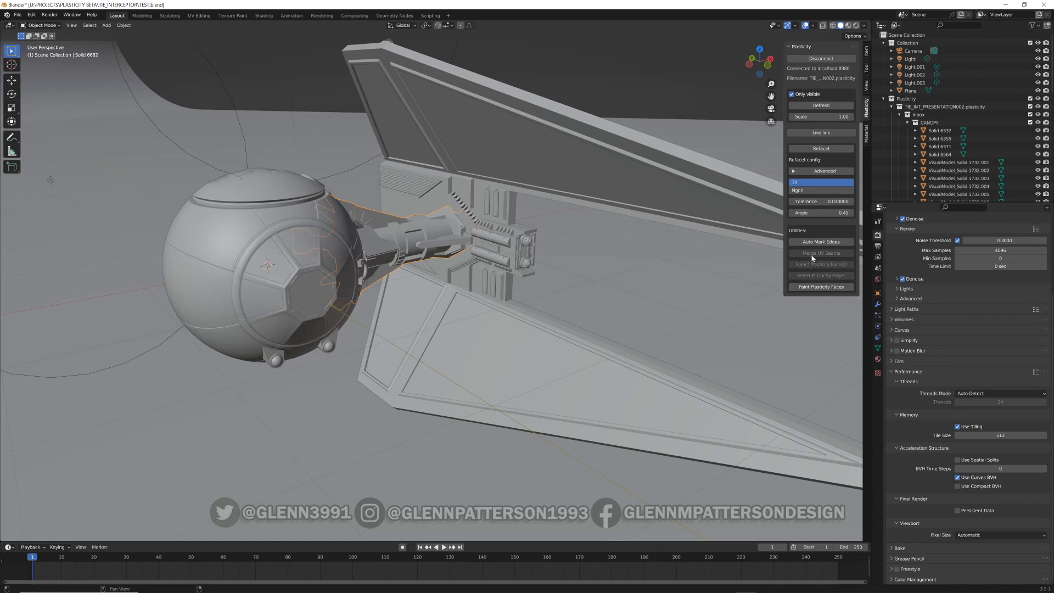
mouse_move(819, 263)
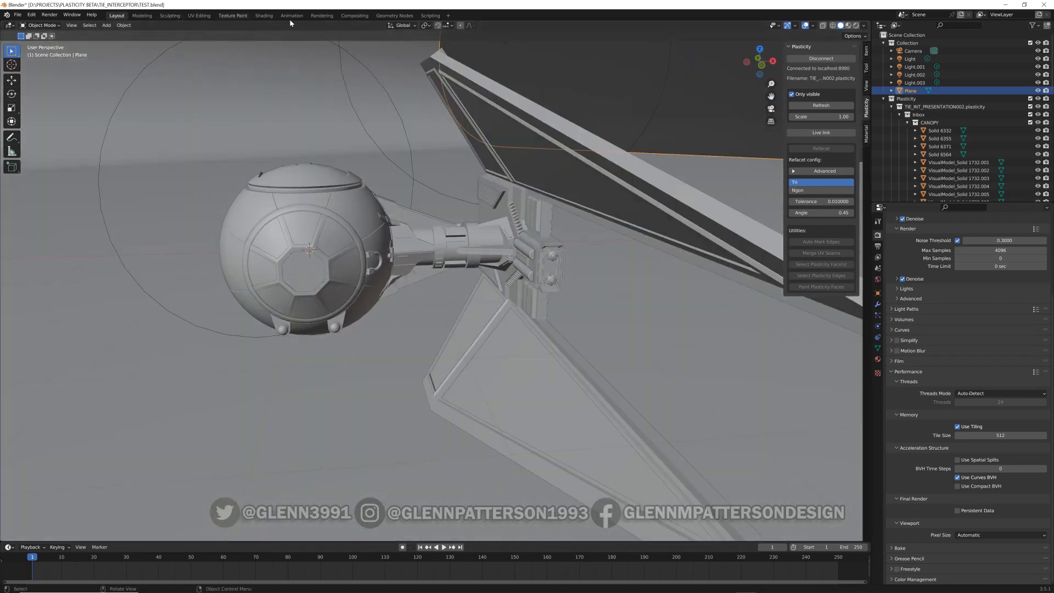
Link the cockpit sphere's crimson weathered material onto the wing frames
click(264, 14)
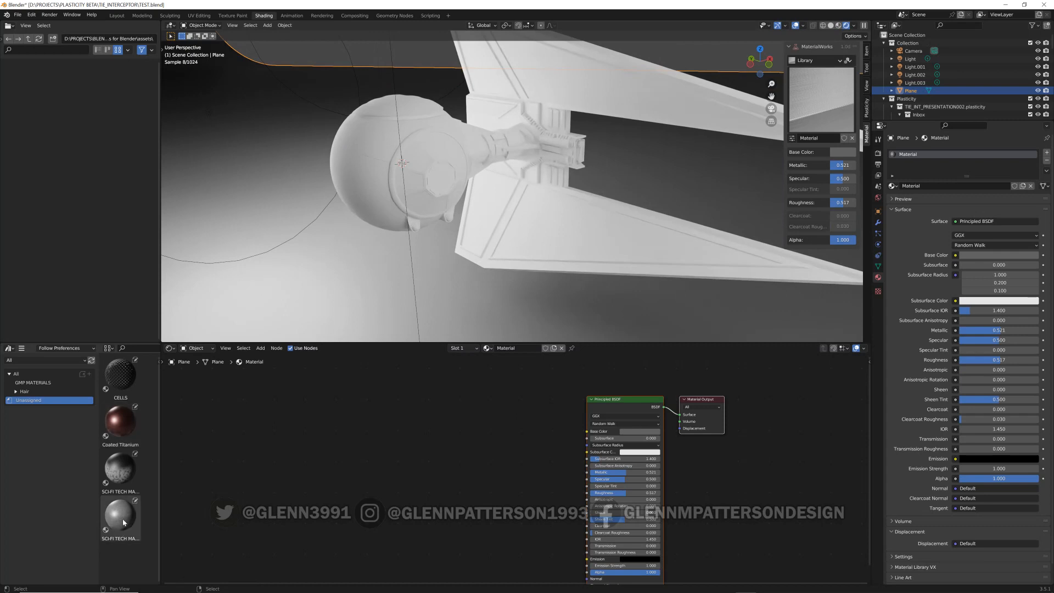
click(120, 516)
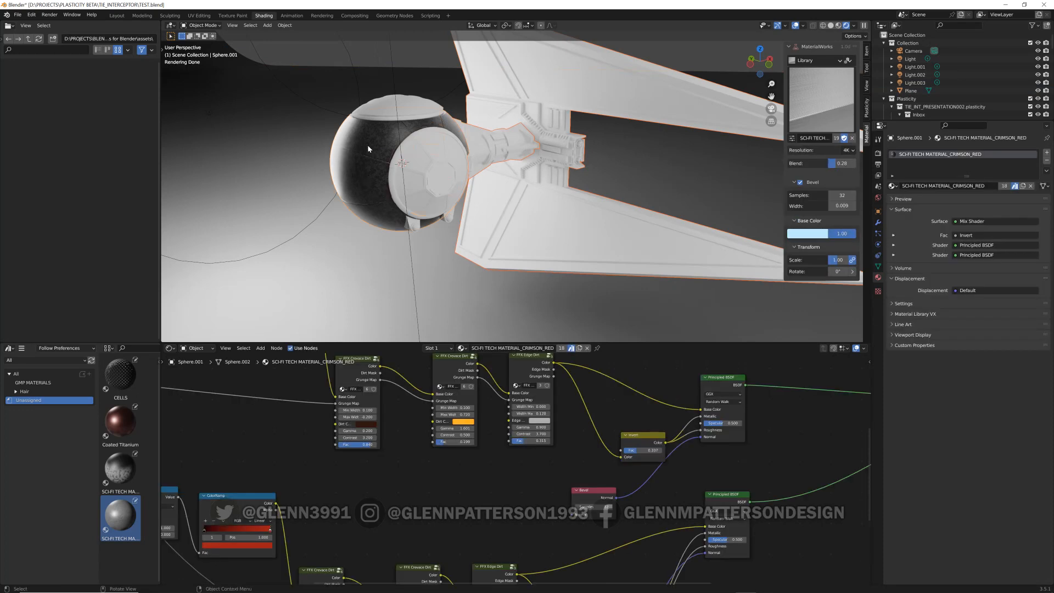
key(ctrl+l)
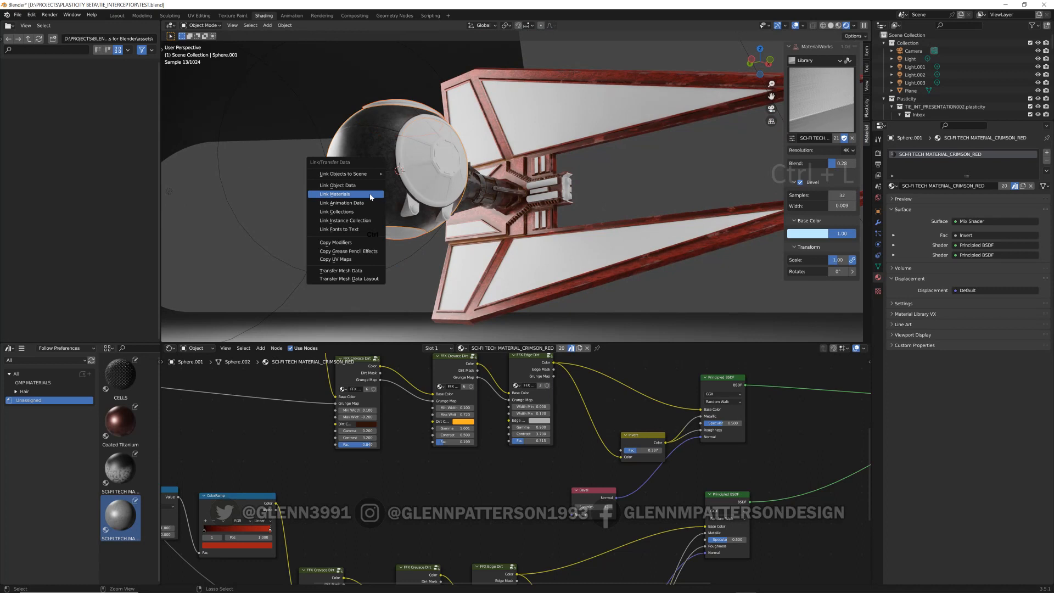
click(333, 193)
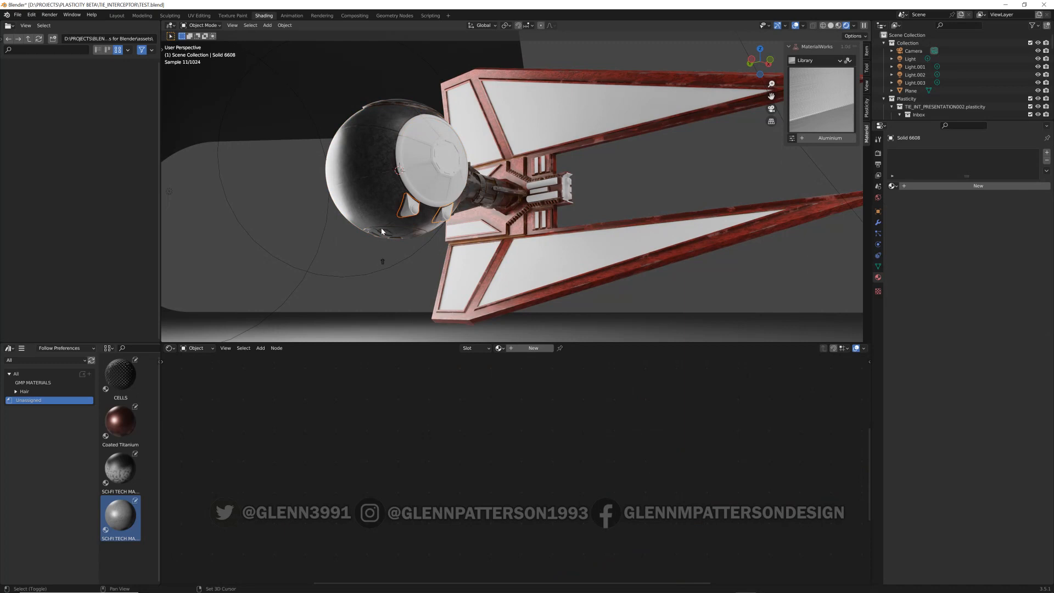
Link the same crimson material onto the canopy window frame
click(376, 200)
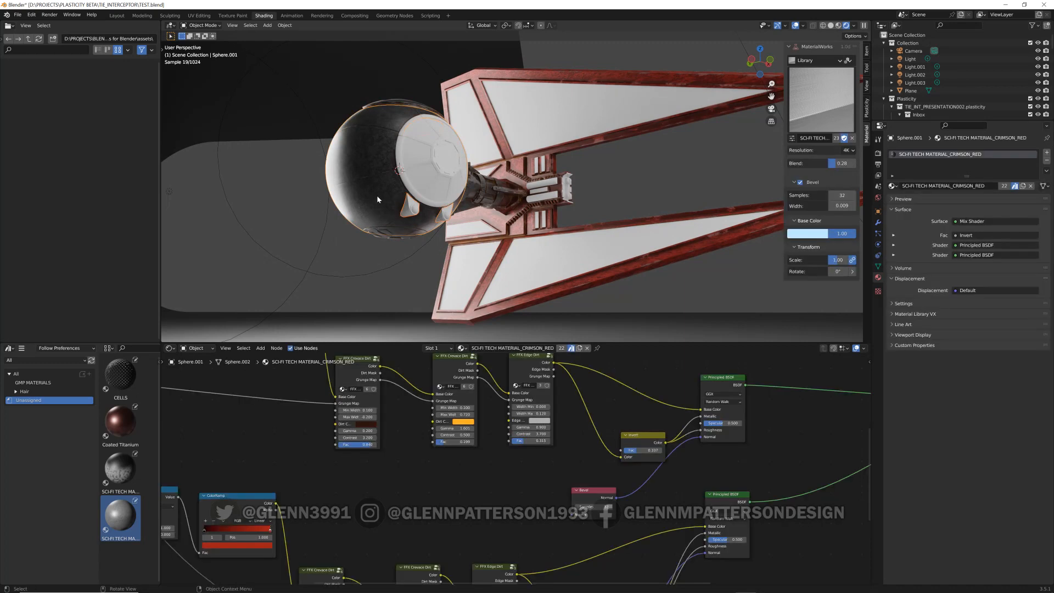
key(ctrl+l)
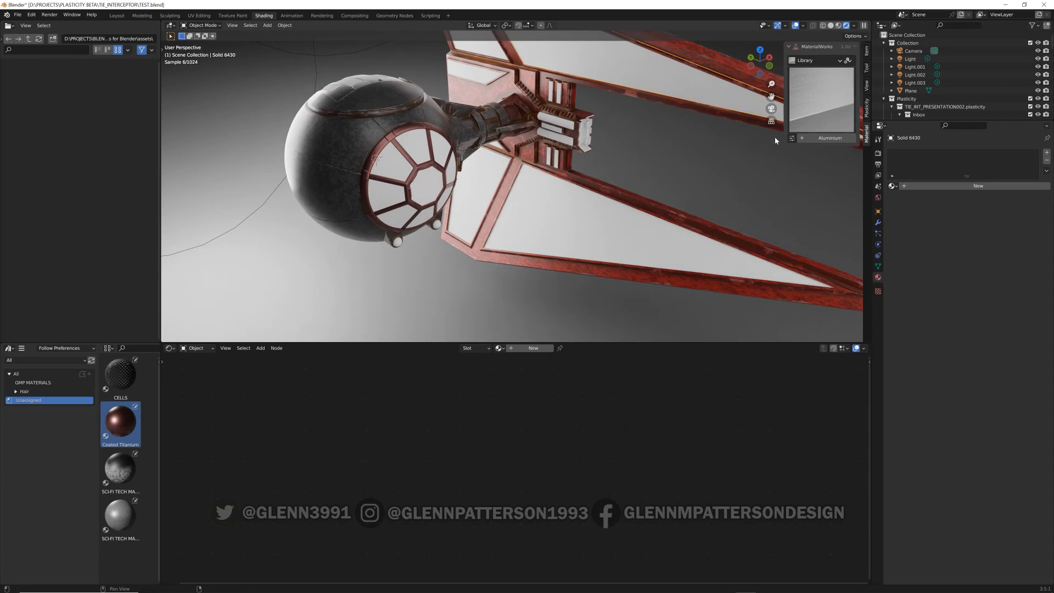
Apply the CELLS honeycomb material to a wing panel and link it to the other panels
click(121, 375)
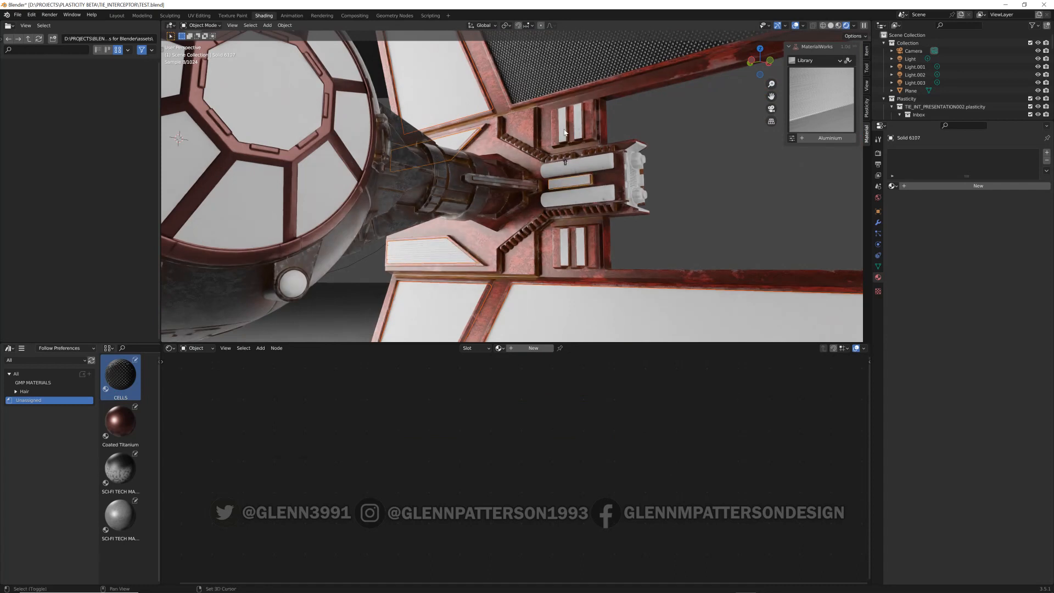
click(581, 241)
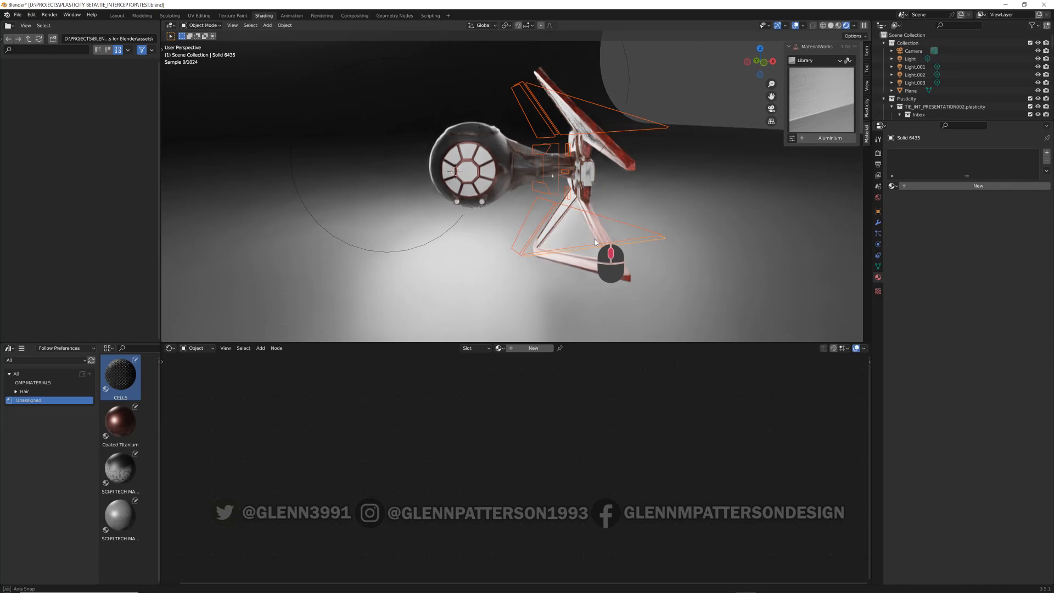
drag(594, 242, 564, 165)
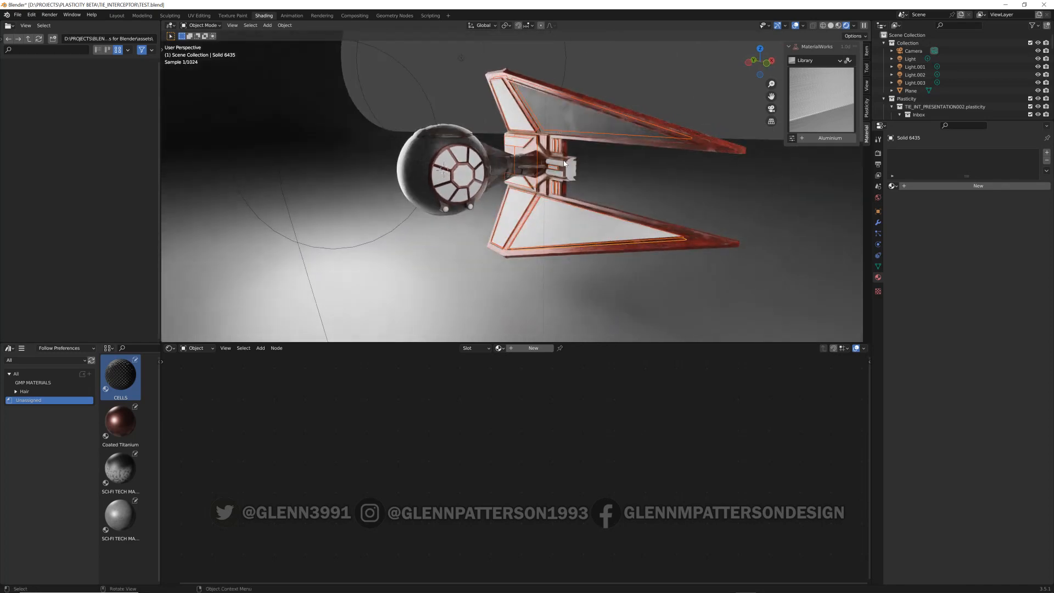
drag(564, 161, 555, 152)
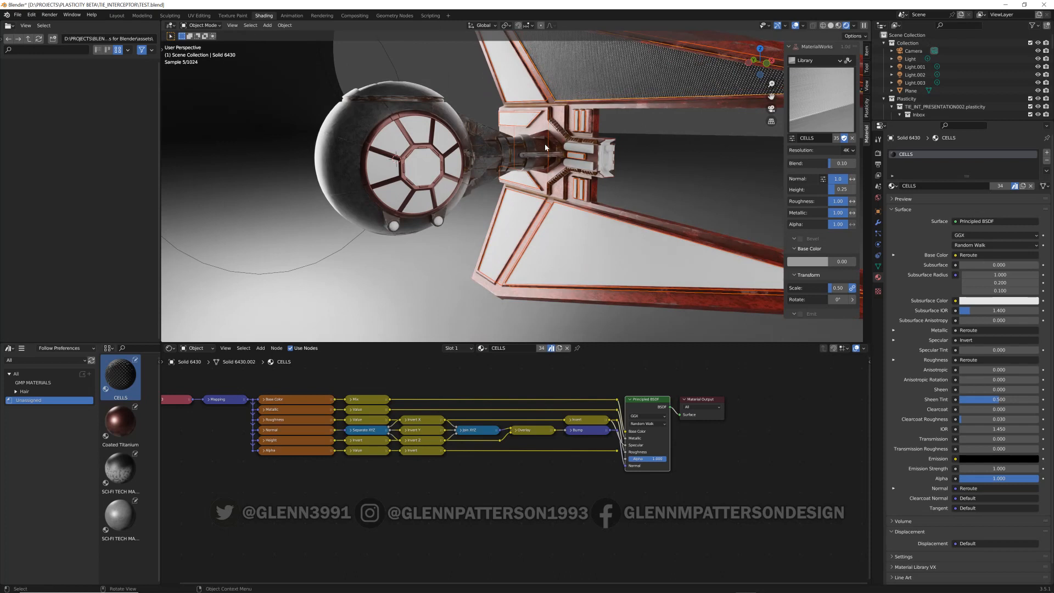
key(ctrl+l)
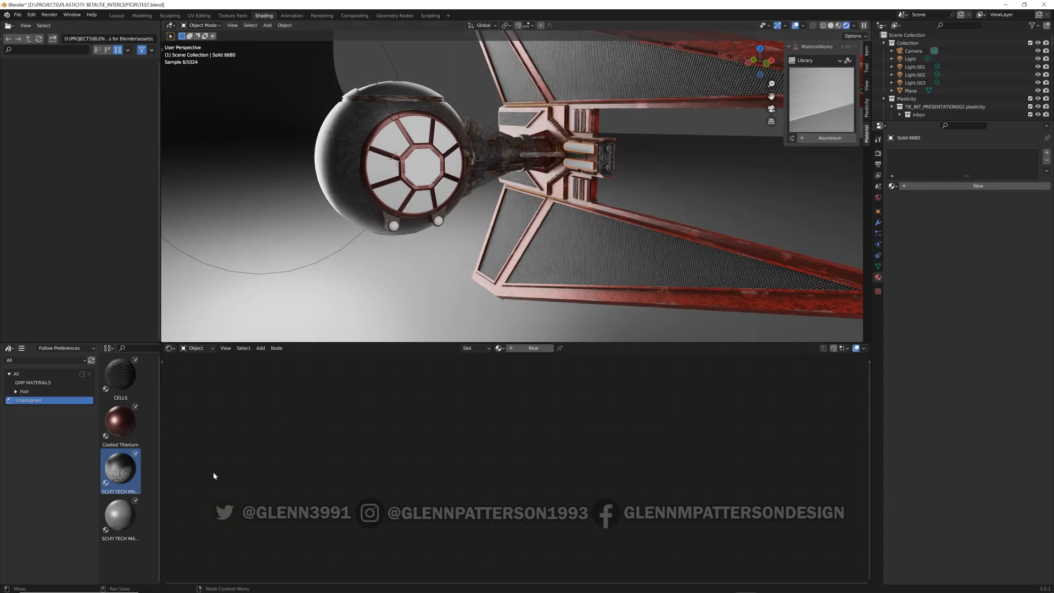
Link the crimson frame material onto additional struts from the sphere
click(120, 421)
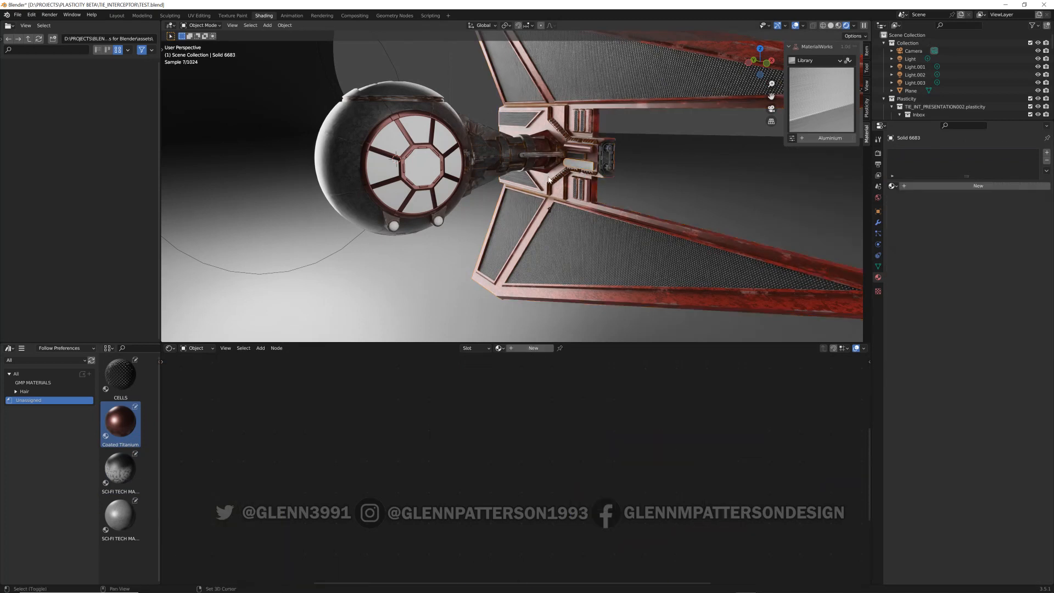
key(ctrl+l)
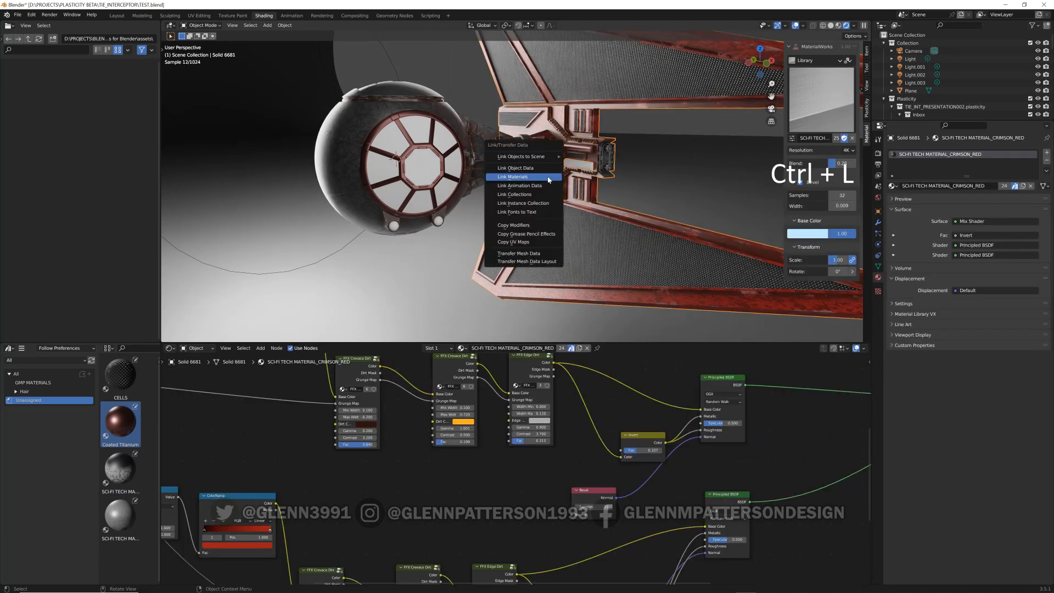
click(513, 176)
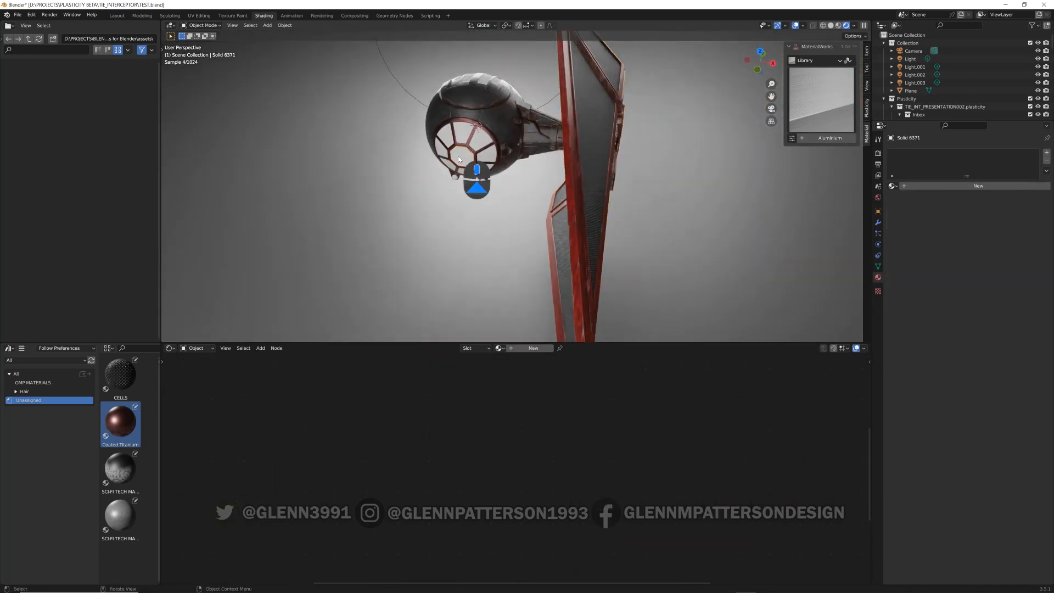
Give the canopy windows the Canopy Glass material from the MaterialWorks library and link it across panes
click(816, 60)
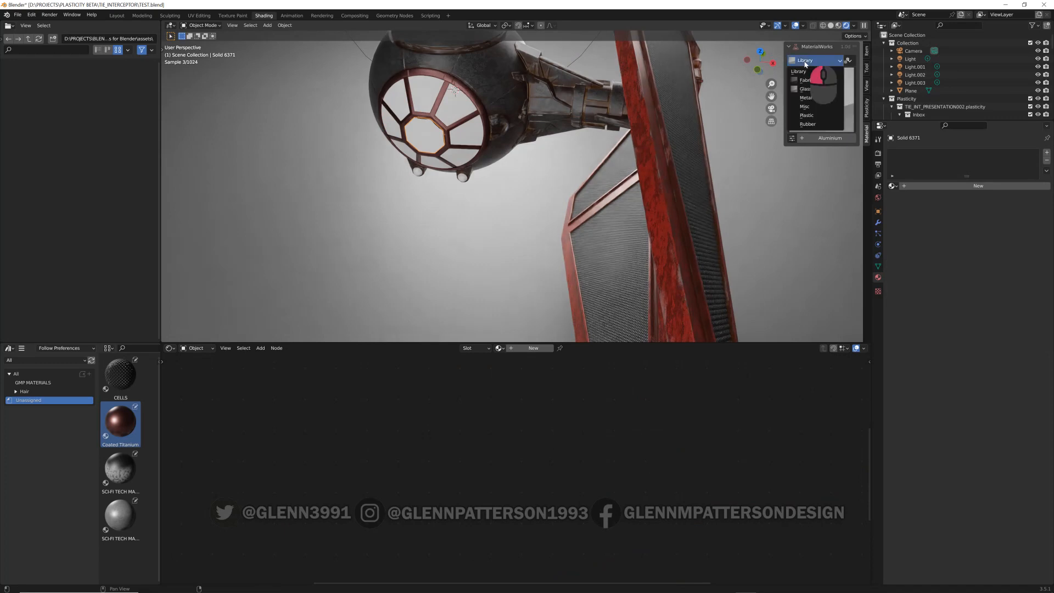
click(805, 89)
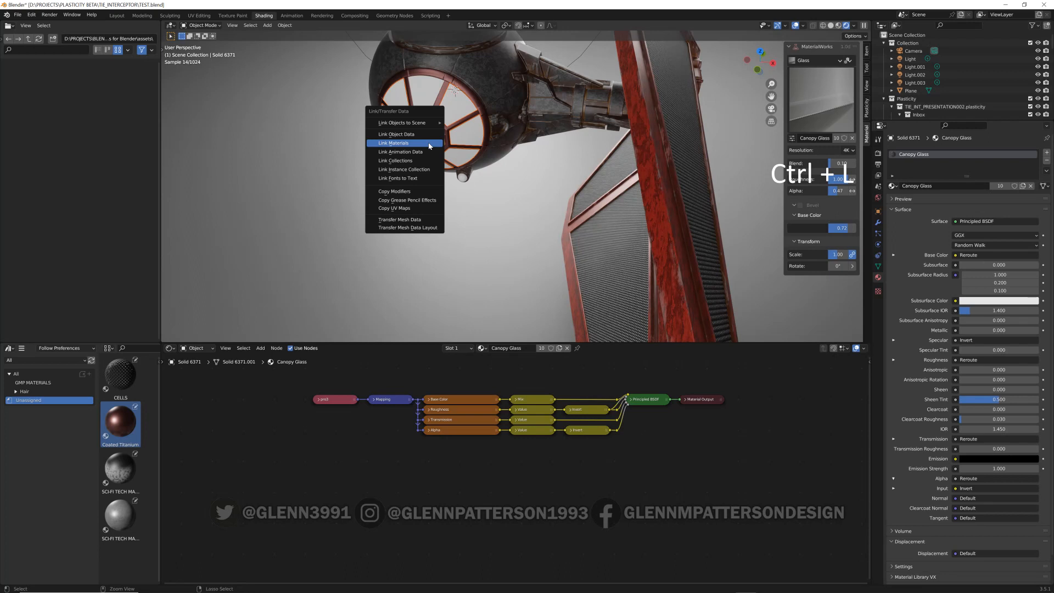
click(394, 143)
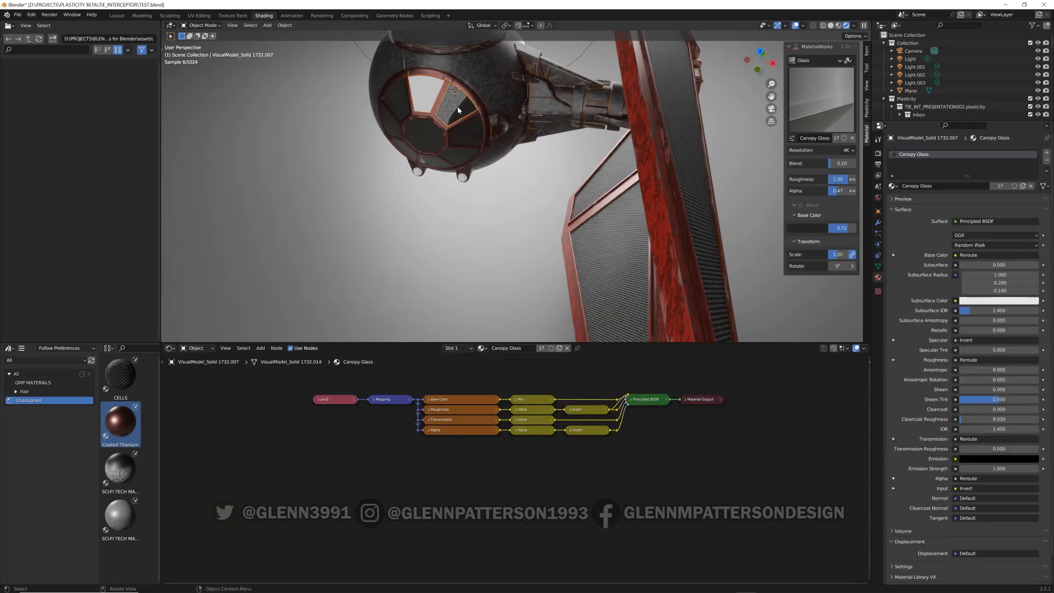
key(ctrl+l)
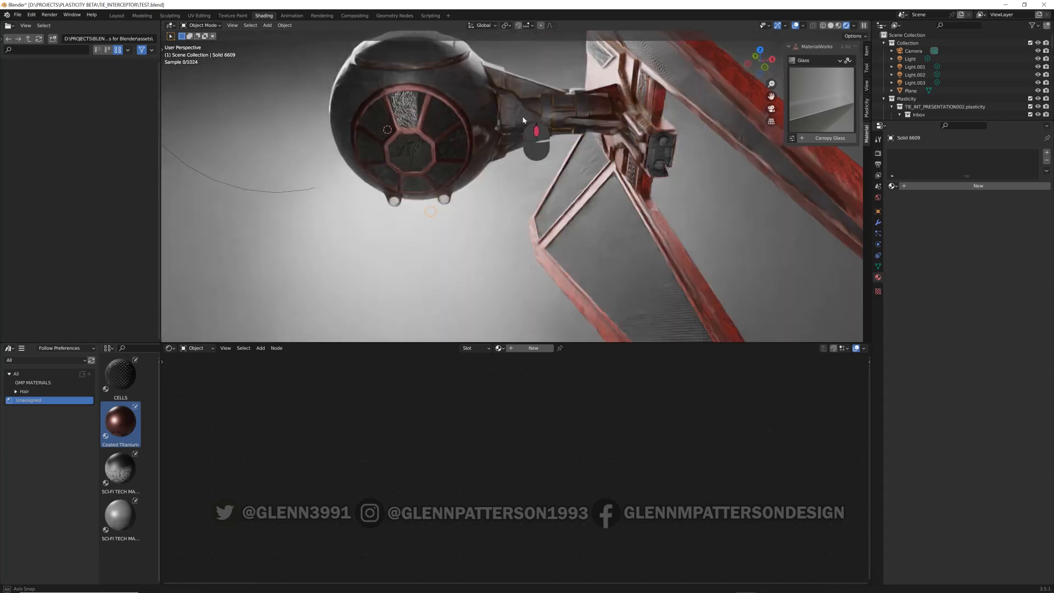
drag(525, 121, 561, 146)
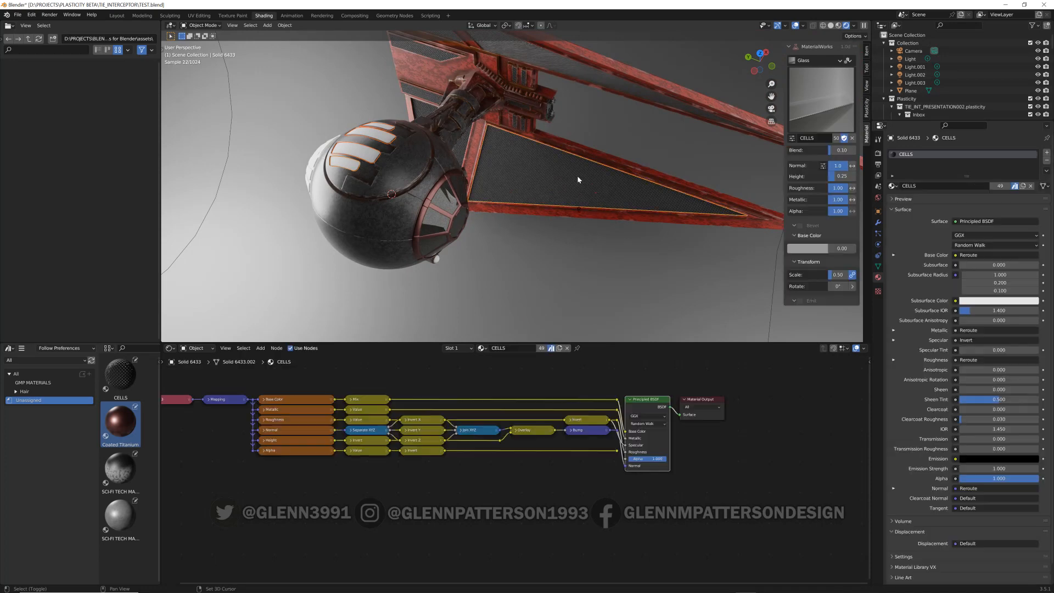
key(ctrl+l)
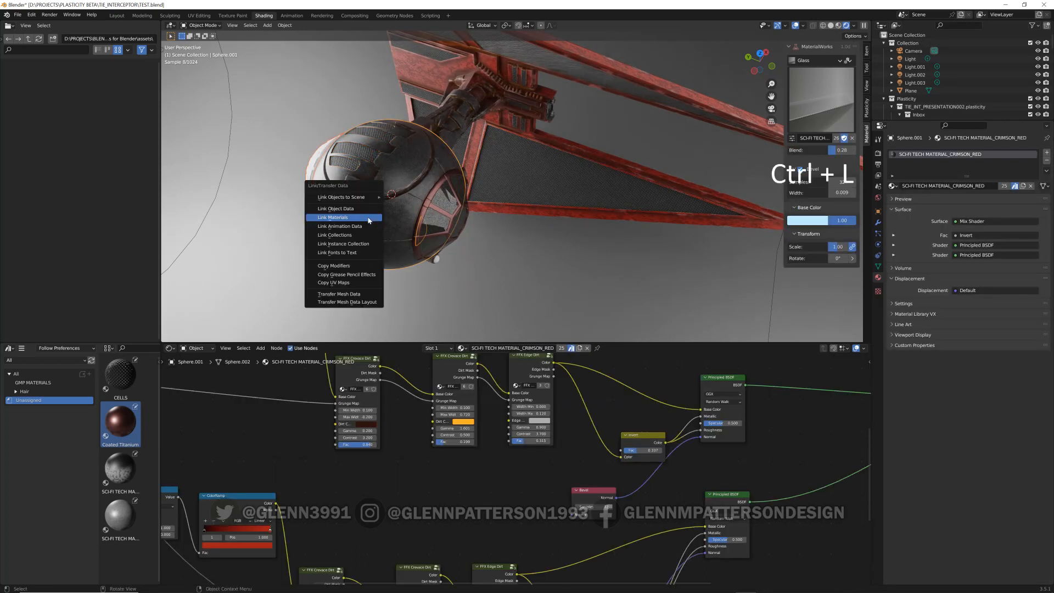
Link the sphere's crimson weathered material onto the selected cockpit part
click(332, 217)
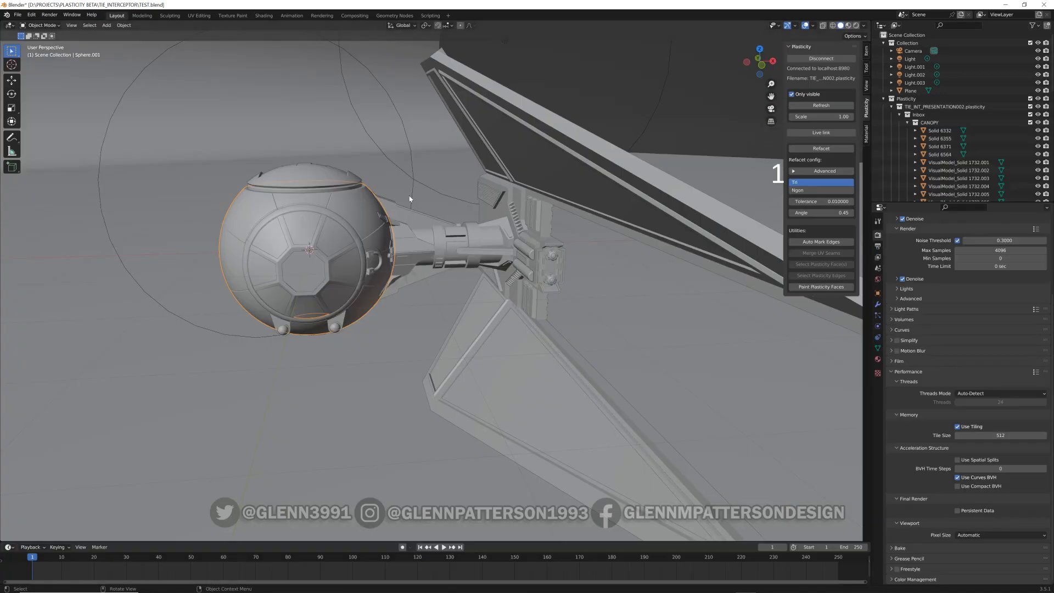
Duplicate the half ship and mirror the copy across global X for the second wing
key(KP_1)
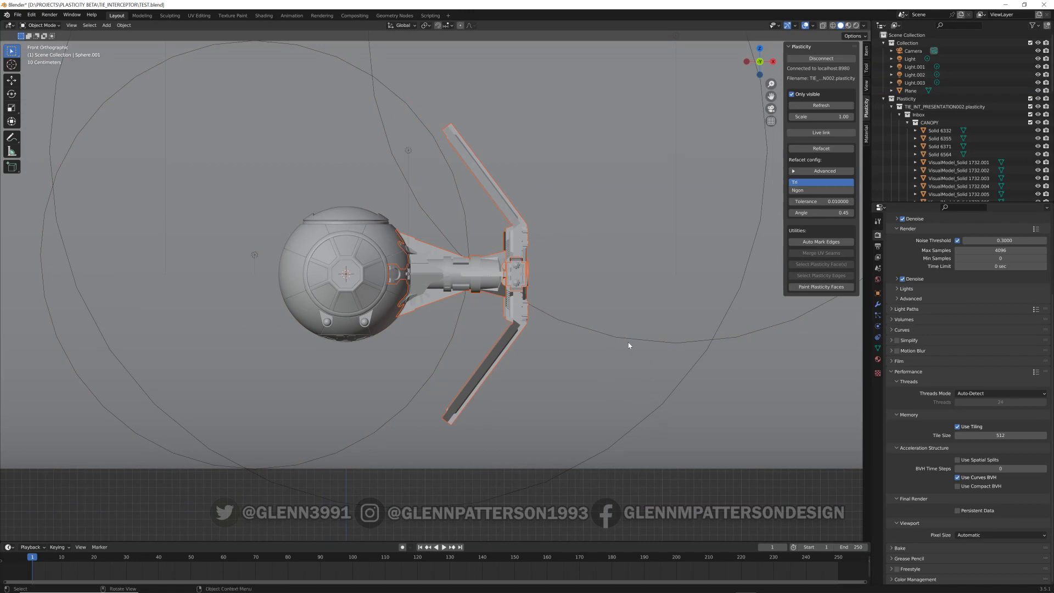
key(shift+d)
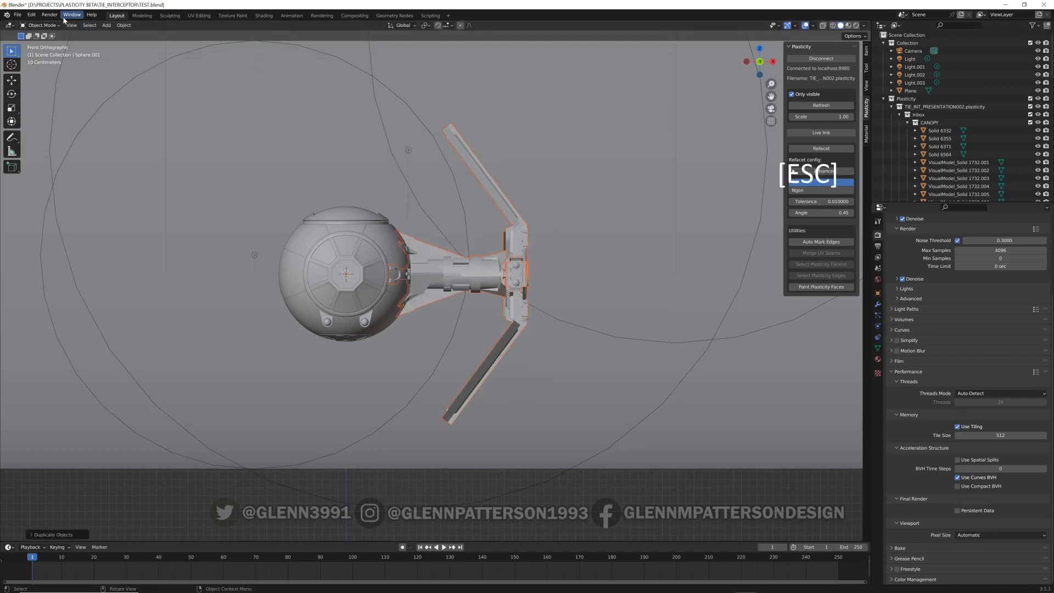
click(123, 26)
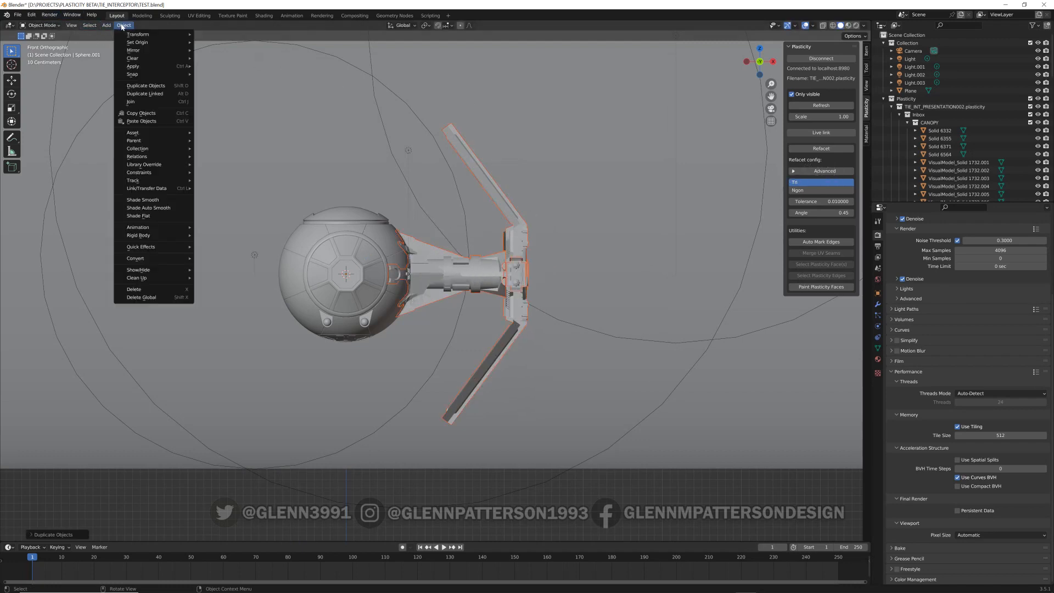
mouse_move(133, 49)
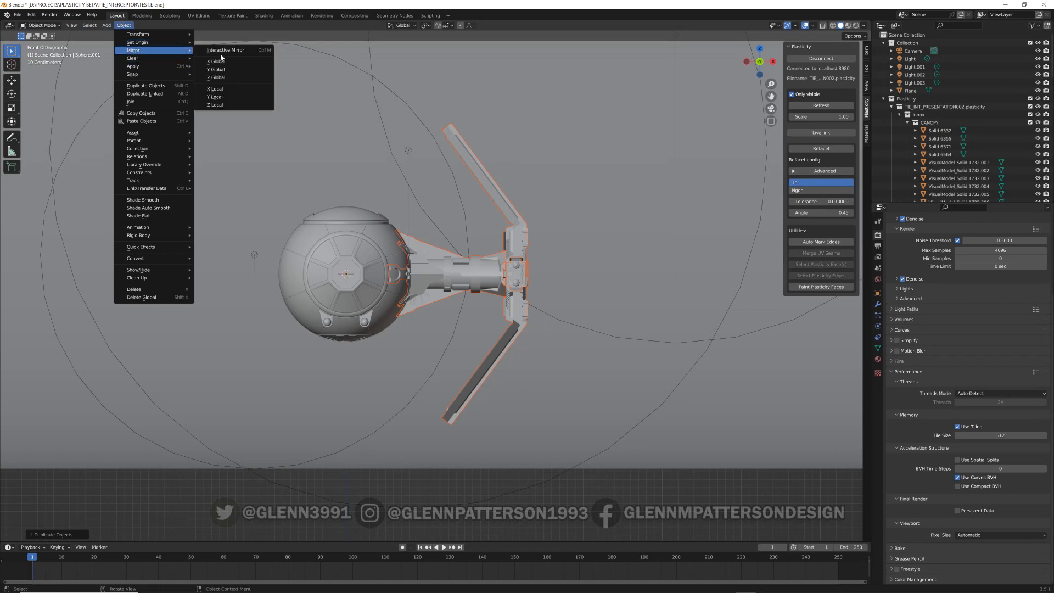
click(216, 61)
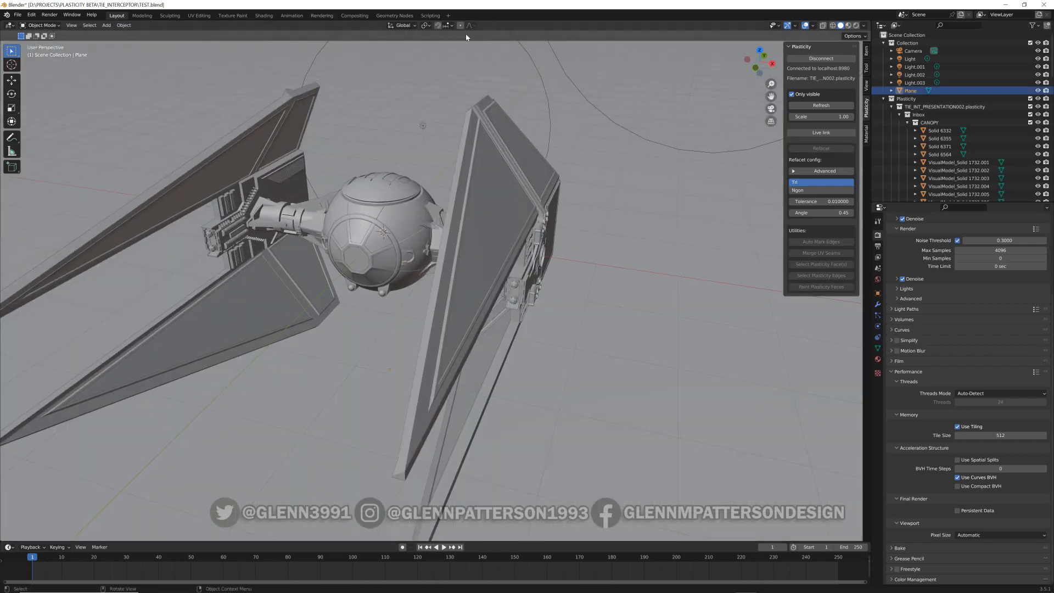
Preview the full interceptor in Rendered shading and link materials onto a mirrored wing panel
click(849, 26)
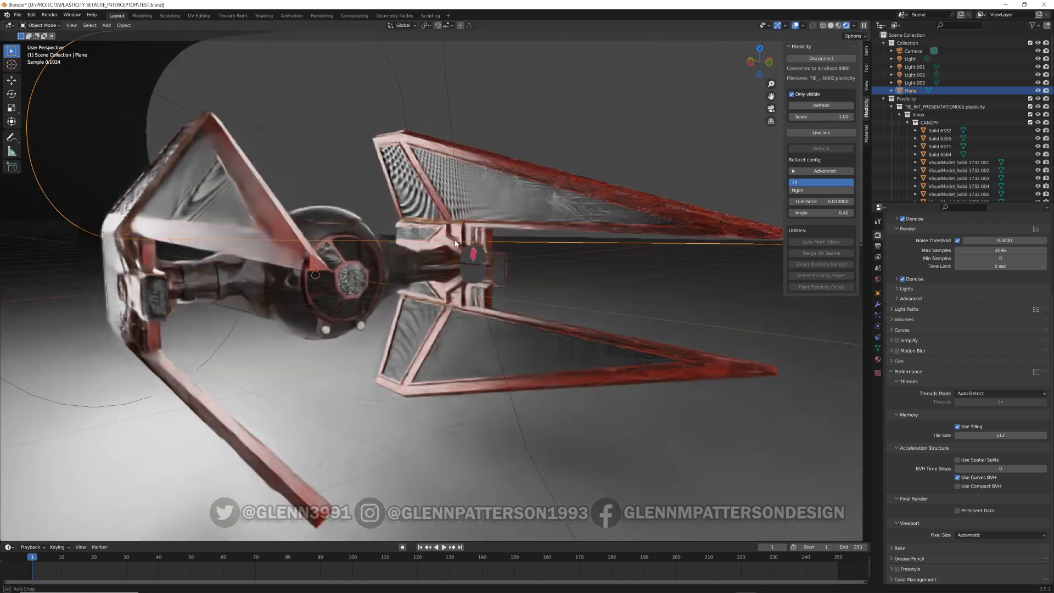
drag(457, 242, 444, 249)
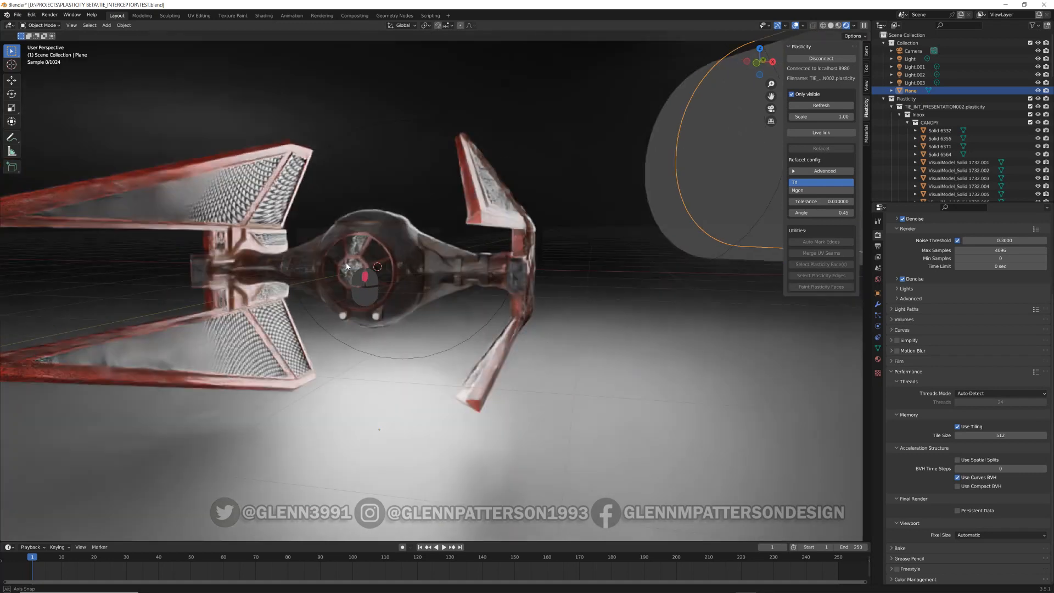
drag(346, 266, 386, 298)
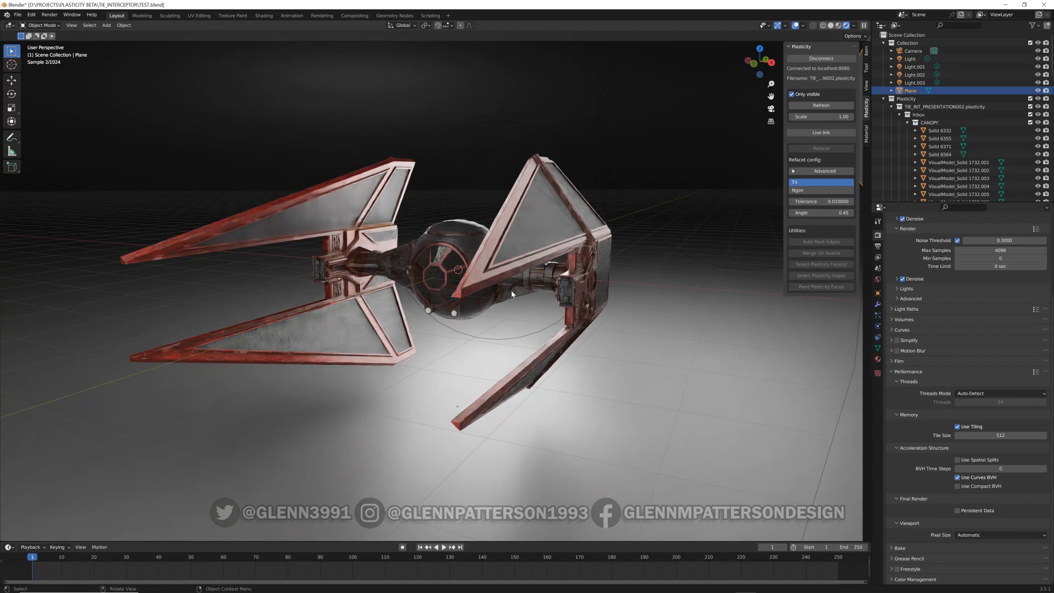
mouse_move(687, 257)
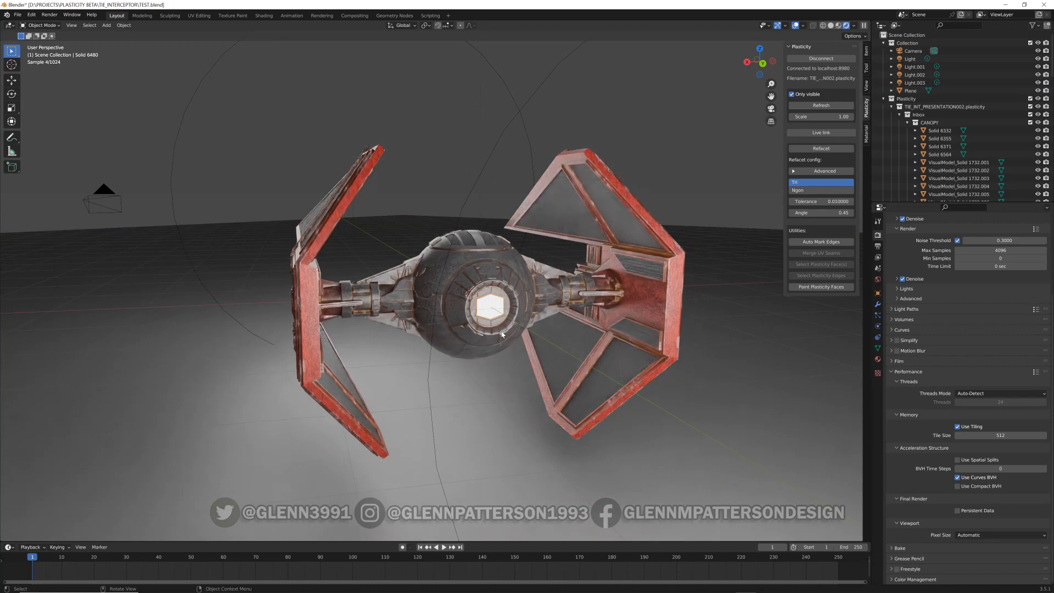
click(613, 211)
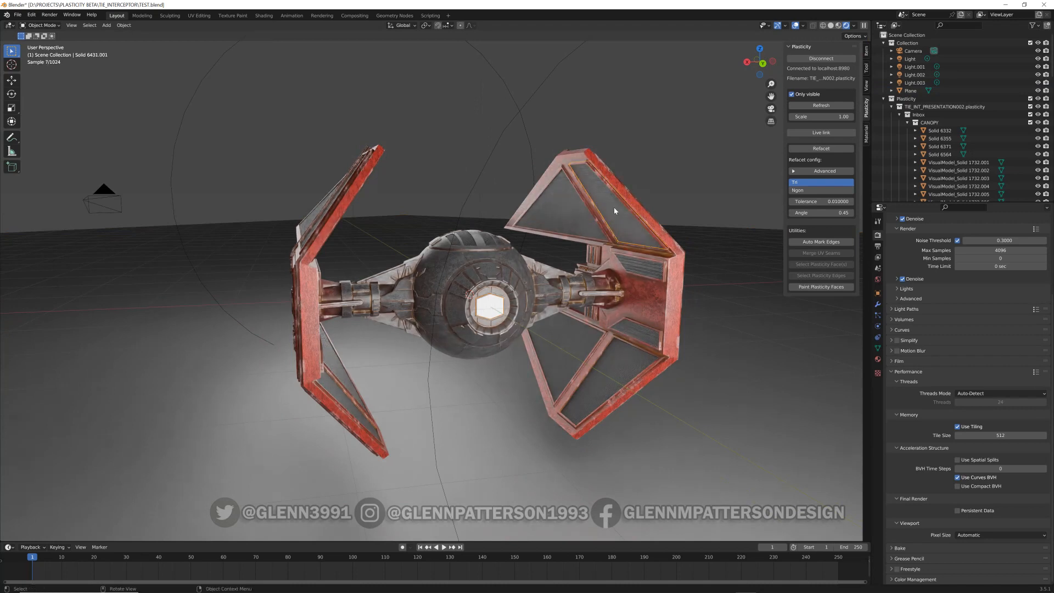
key(ctrl+l)
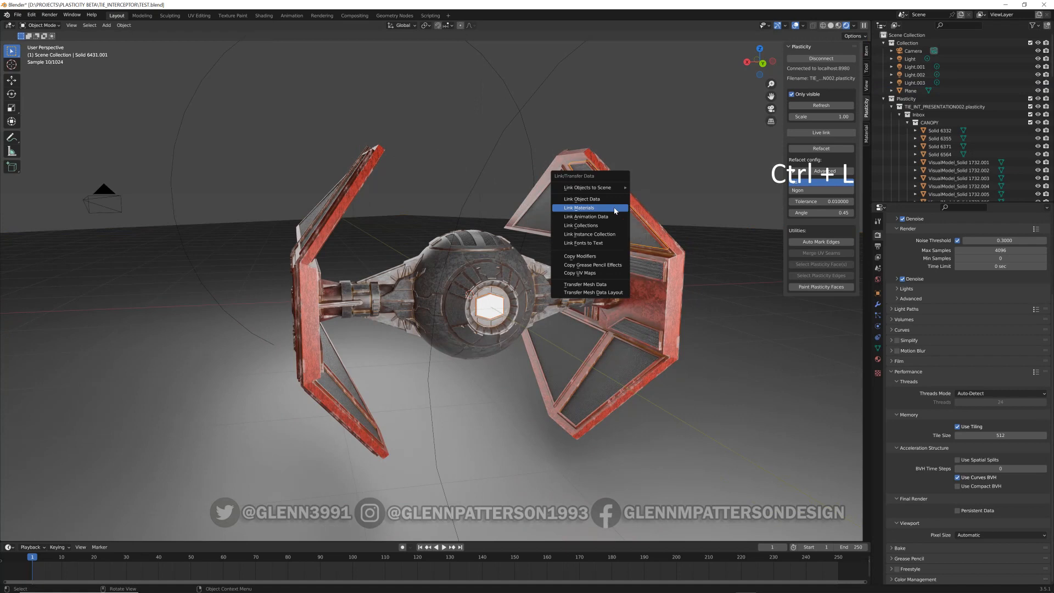